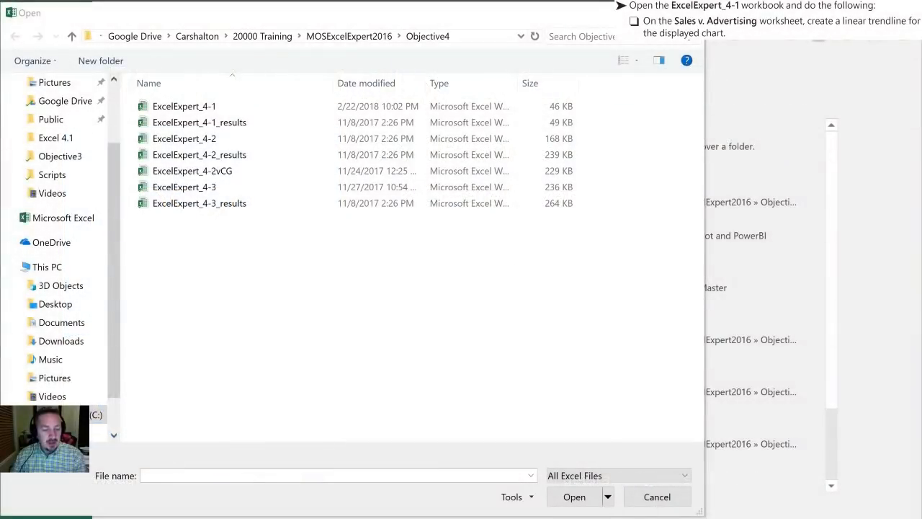
- Open the ExcelExpert_4-1 workbook from the Objective4 folder
click(184, 138)
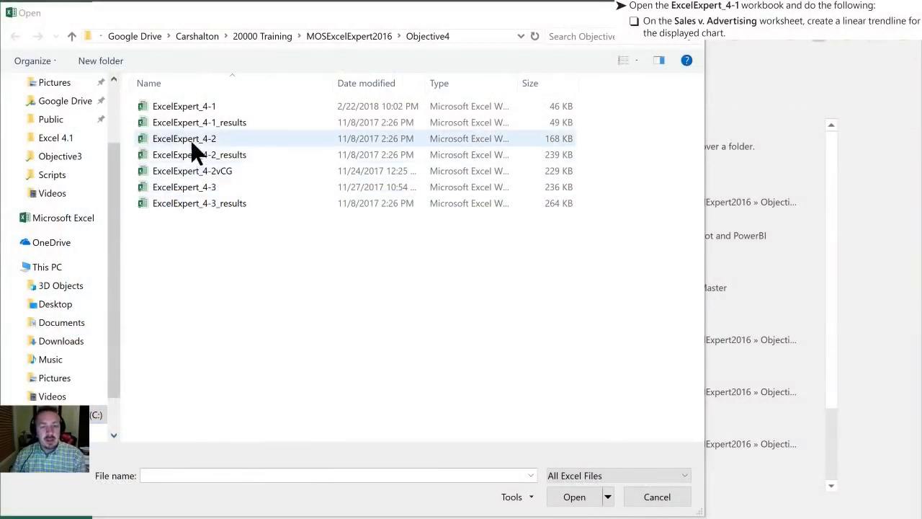
click(184, 107)
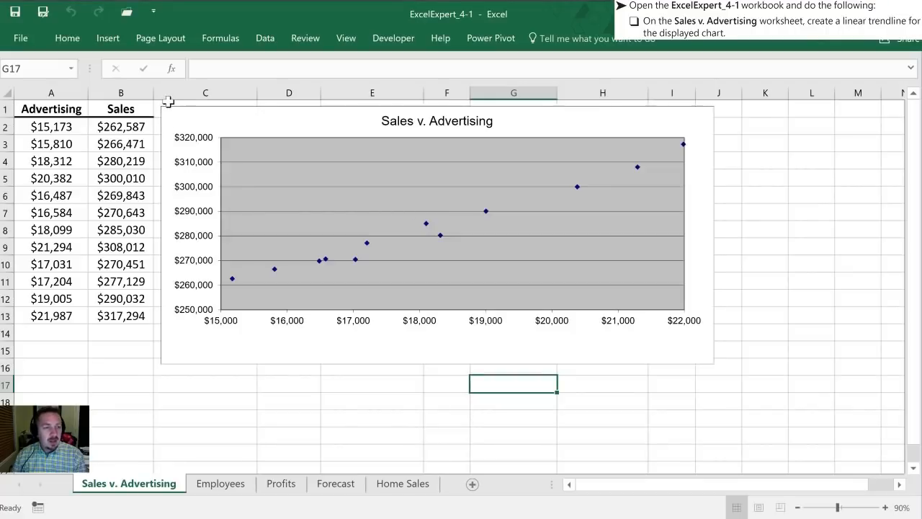
mouse_move(177, 398)
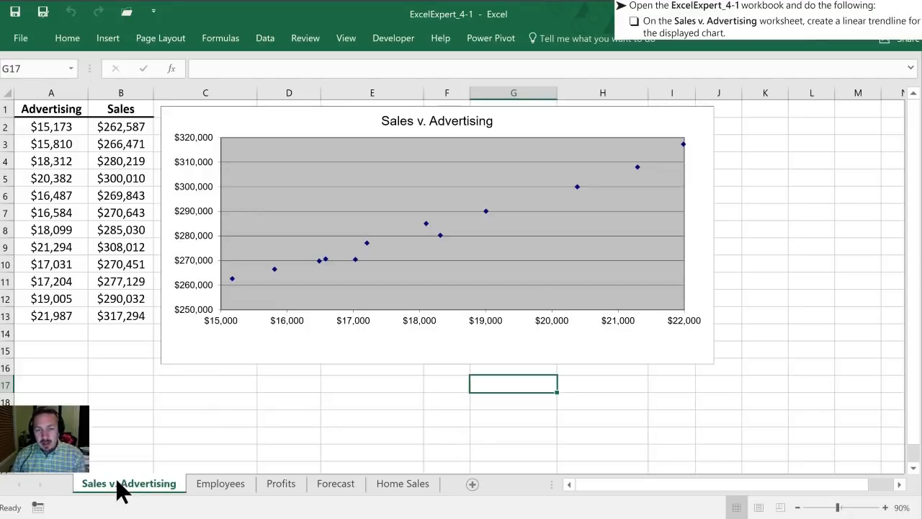
mouse_move(133, 409)
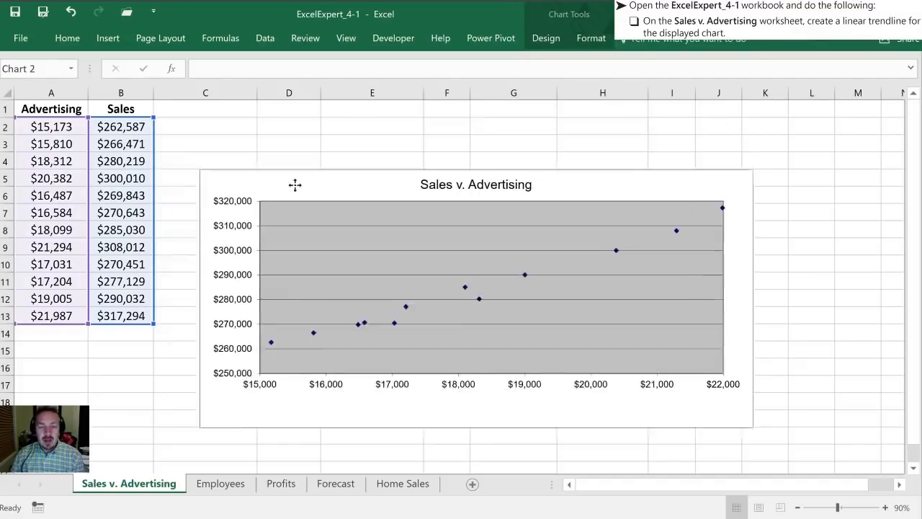
- Drag the Sales v. Advertising chart to a new spot beside the data
drag(294, 184, 259, 124)
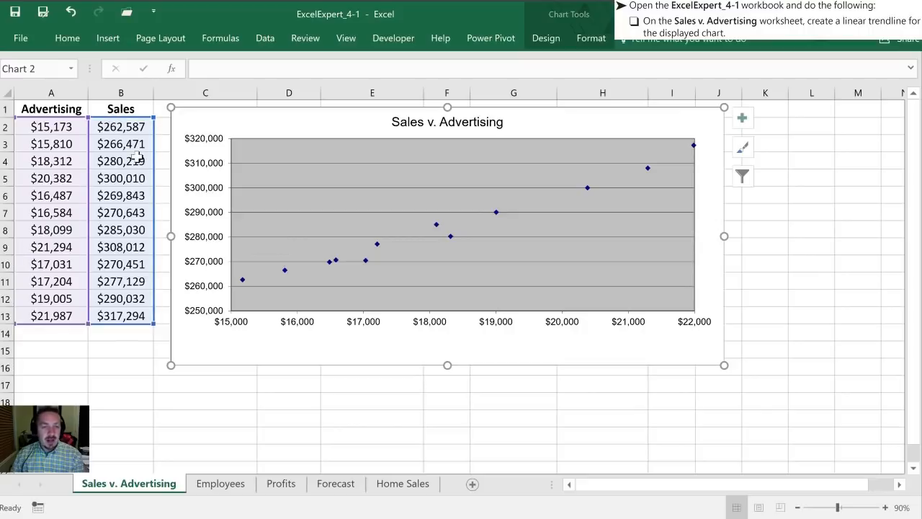
mouse_move(325, 323)
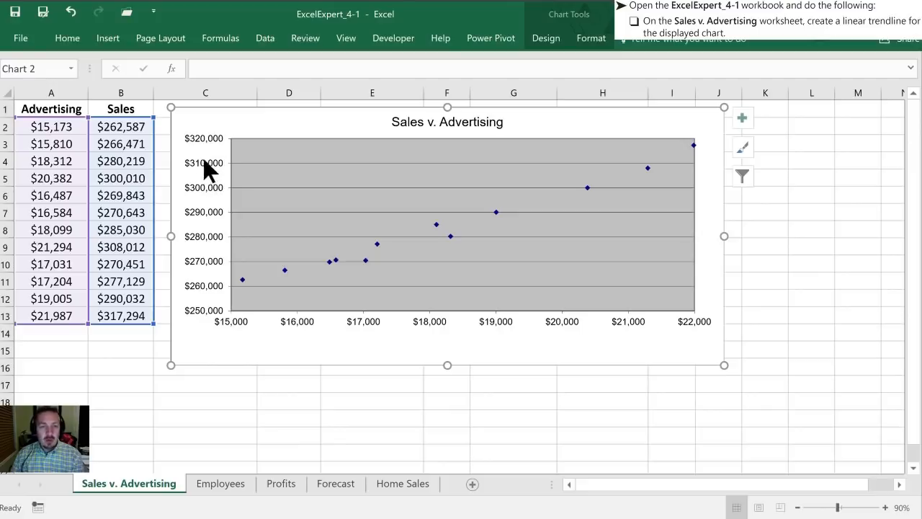
mouse_move(538, 63)
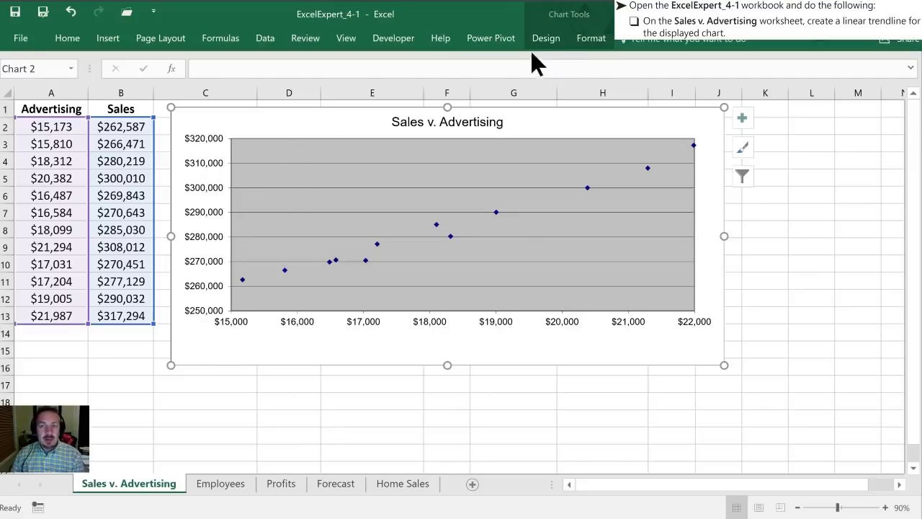
mouse_move(545, 37)
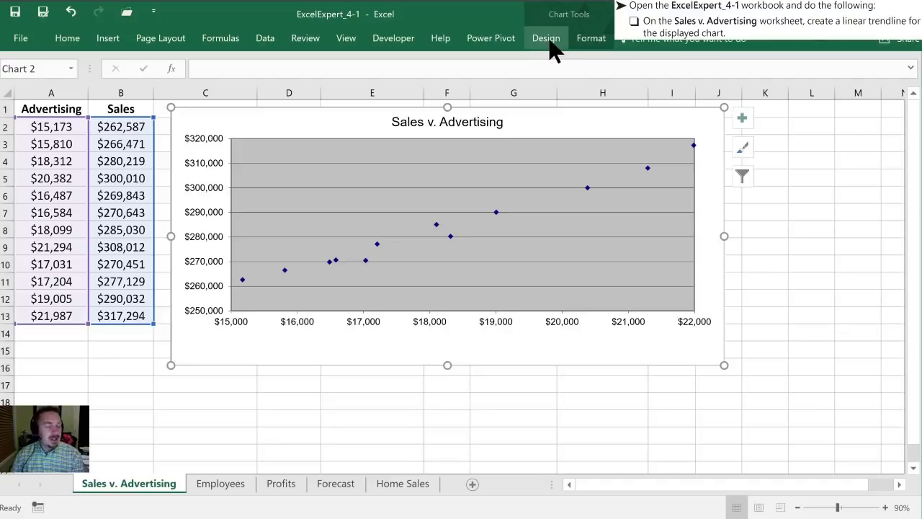
- Add a Linear trendline to the Sales v. Advertising chart via Add Chart Element
click(544, 37)
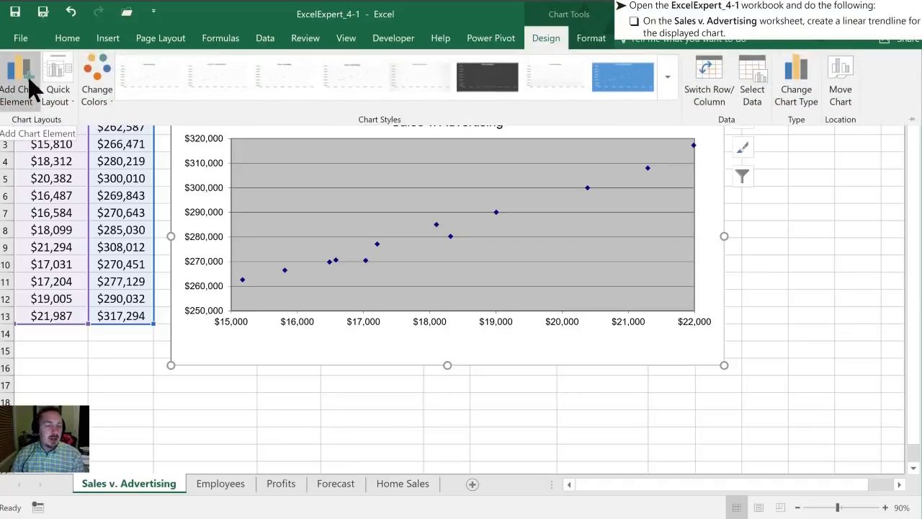
click(20, 80)
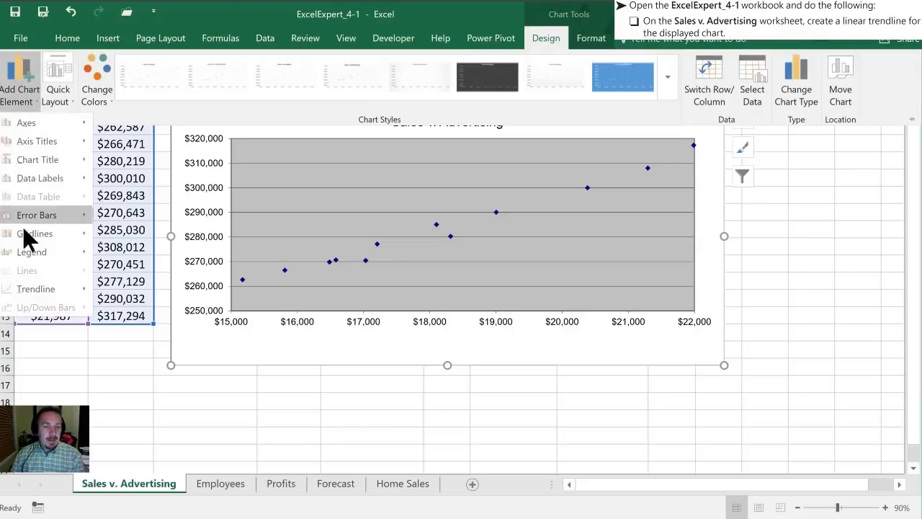
click(35, 288)
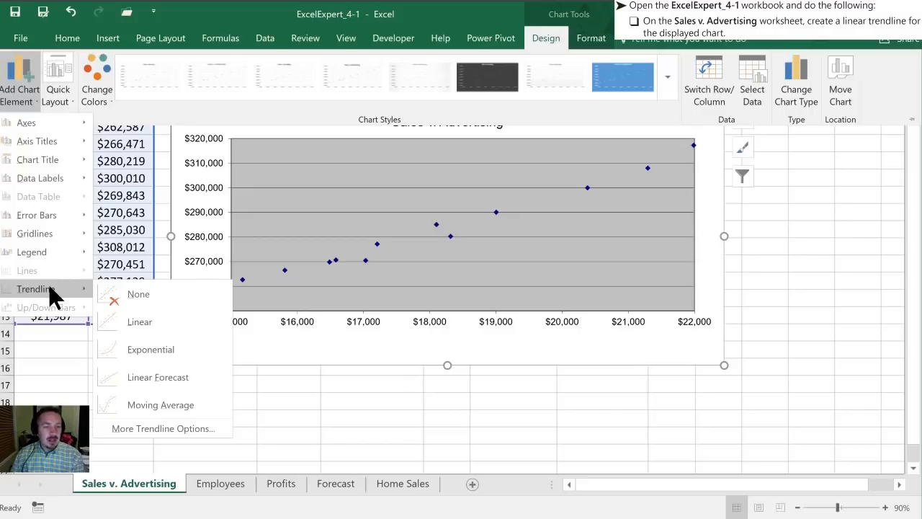
click(139, 321)
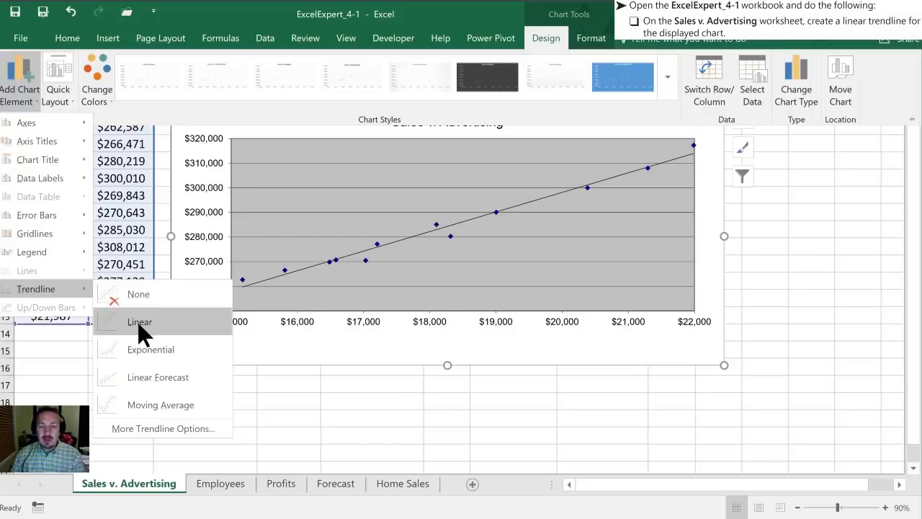
click(139, 321)
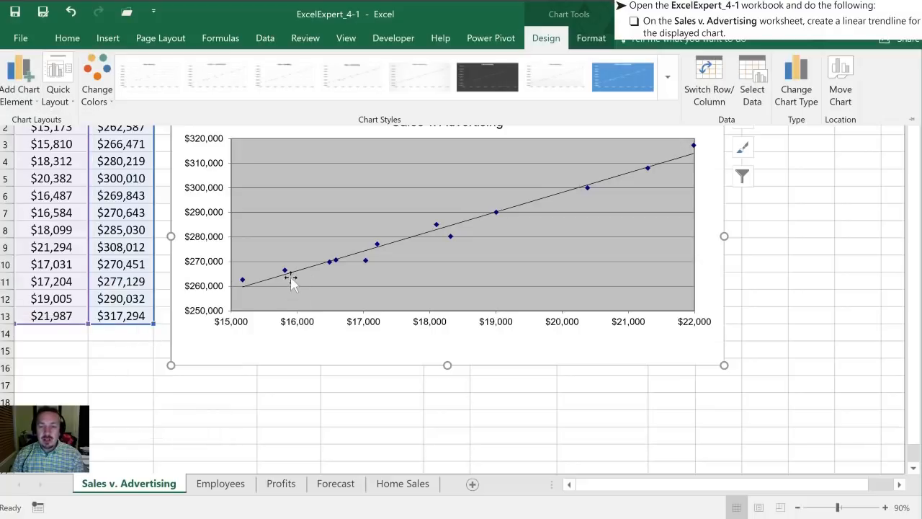
mouse_move(547, 205)
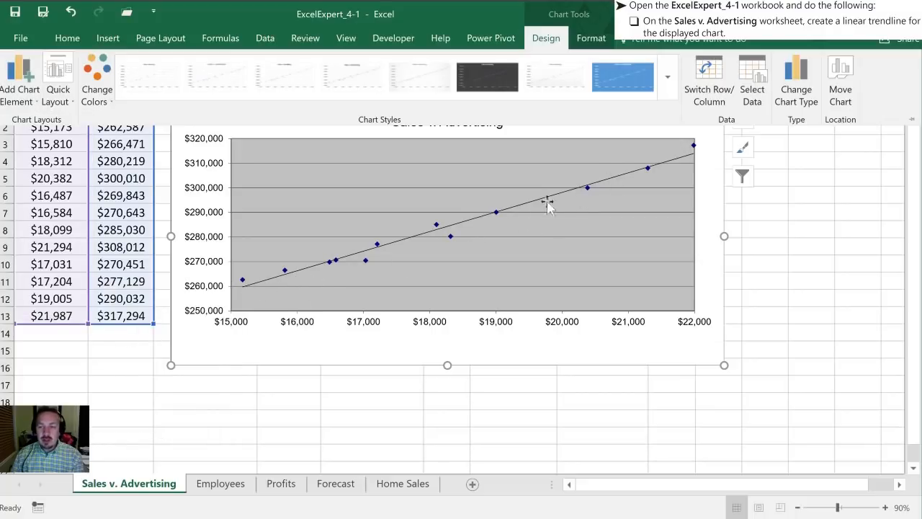
mouse_move(303, 270)
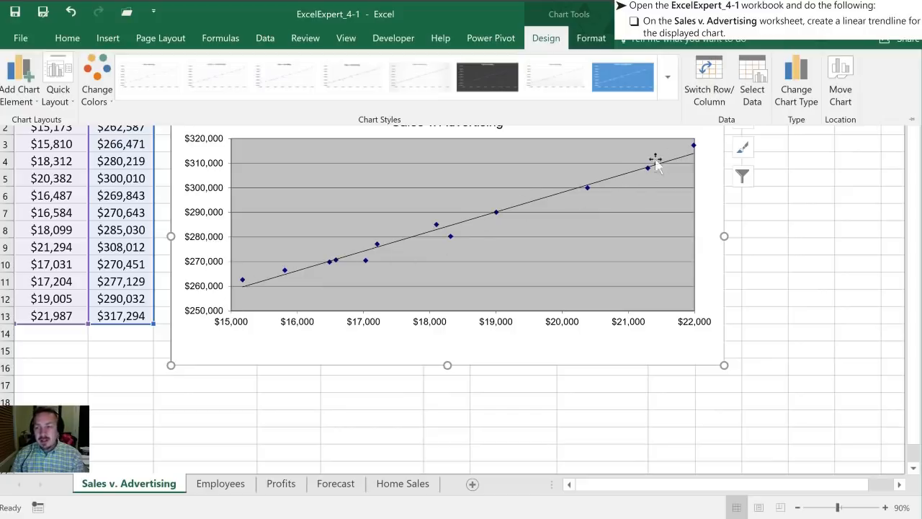
mouse_move(517, 196)
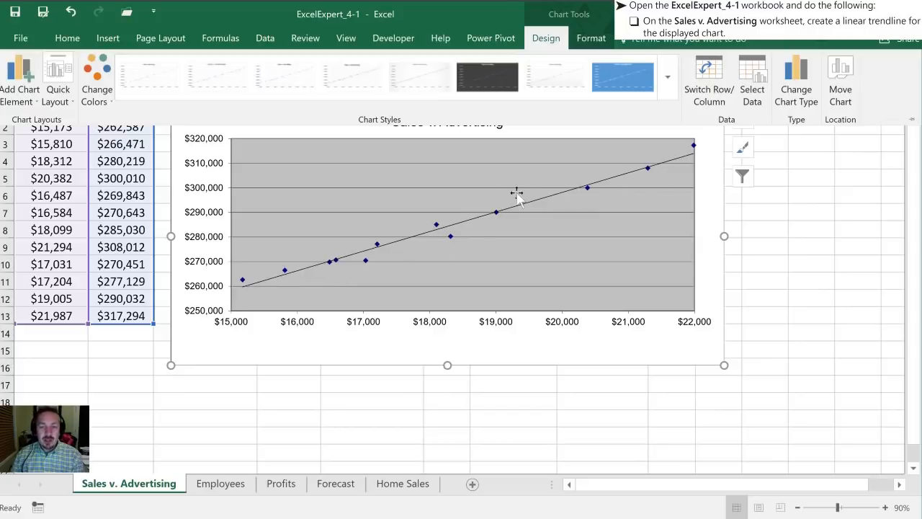
mouse_move(651, 151)
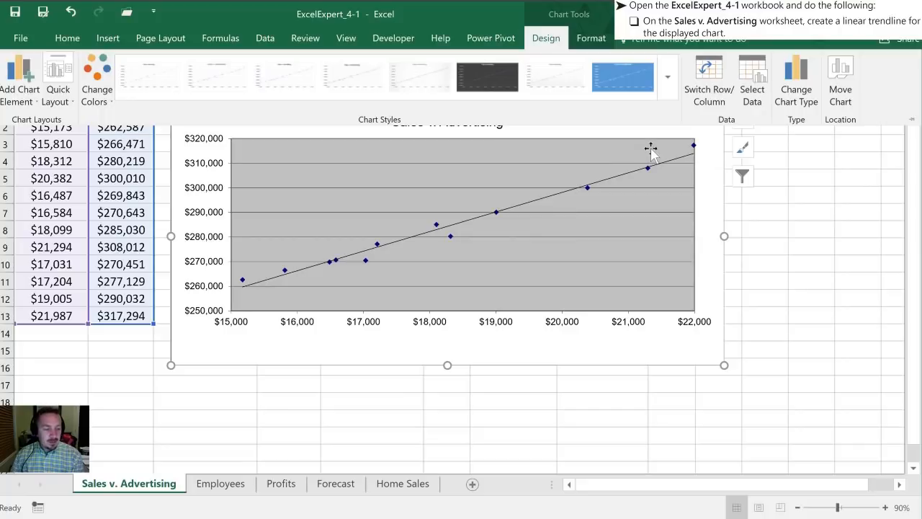
mouse_move(303, 330)
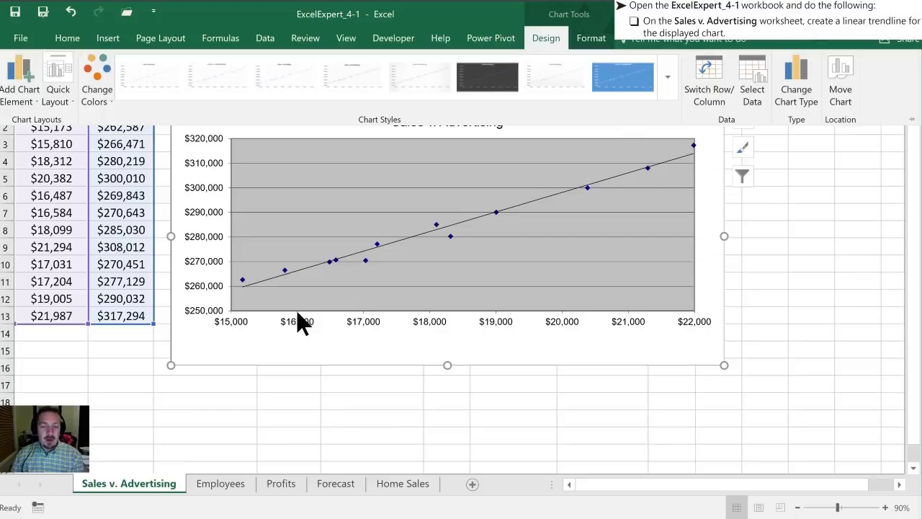
mouse_move(300, 276)
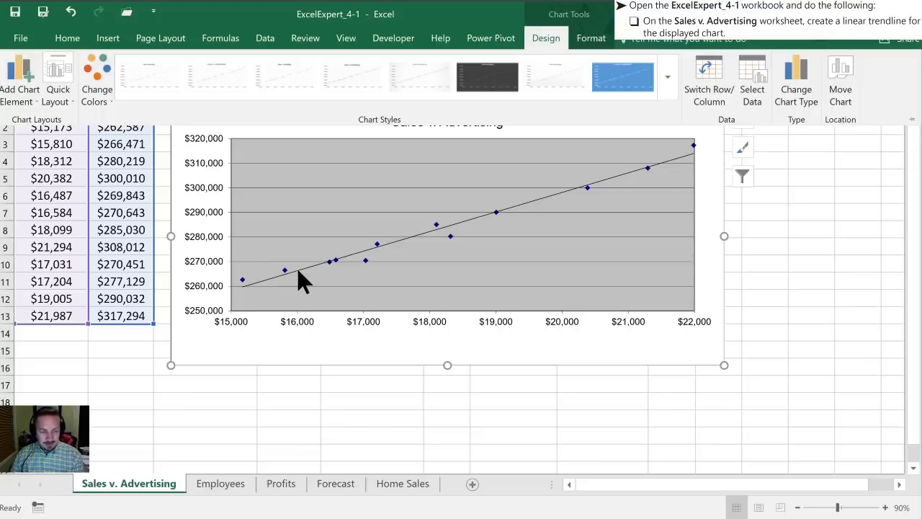
mouse_move(320, 317)
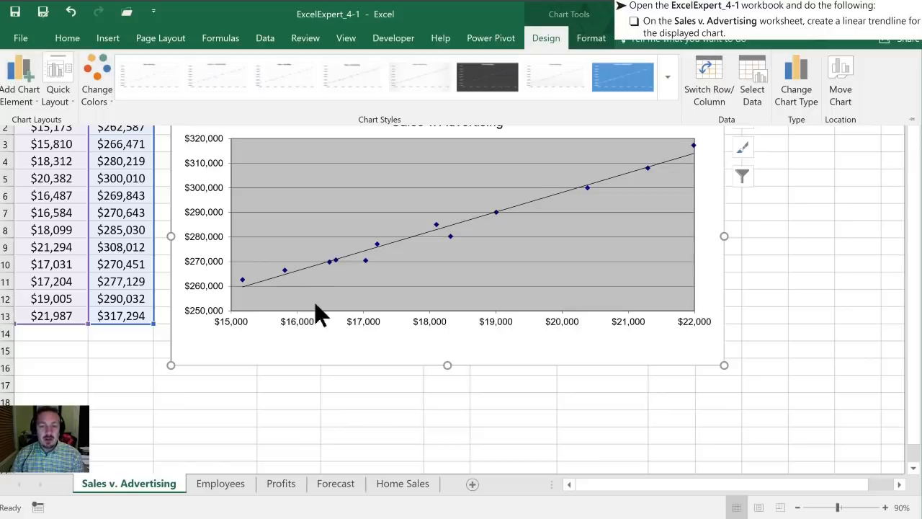
mouse_move(314, 311)
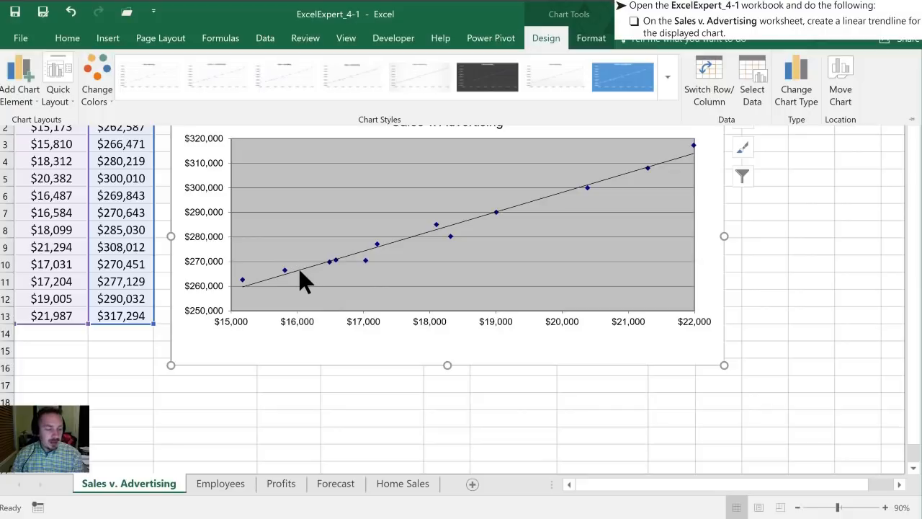
mouse_move(349, 293)
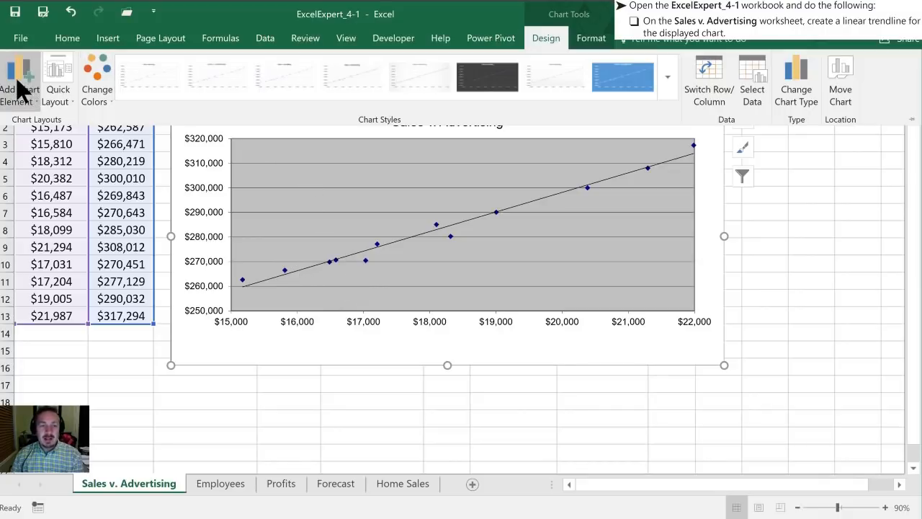
- Remove the linear trendline from the Sales v. Advertising chart via Add Chart Element > Trendline
click(20, 79)
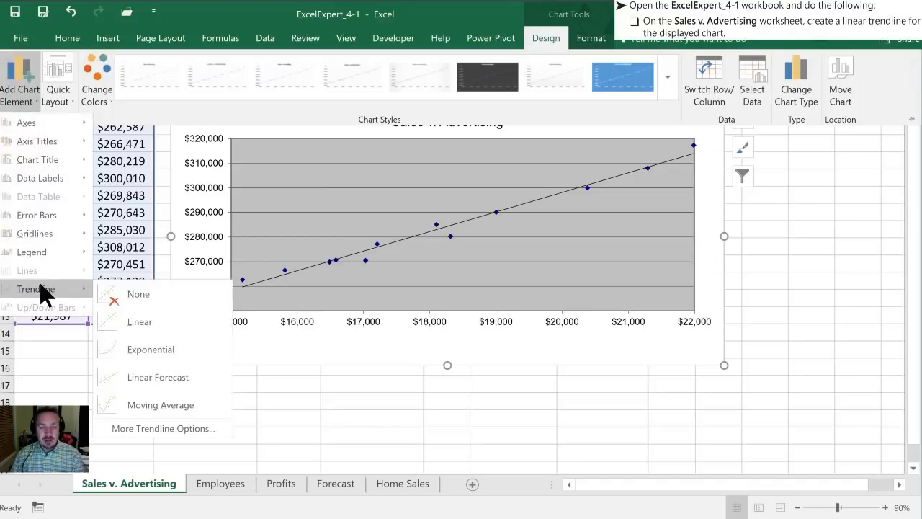
click(138, 294)
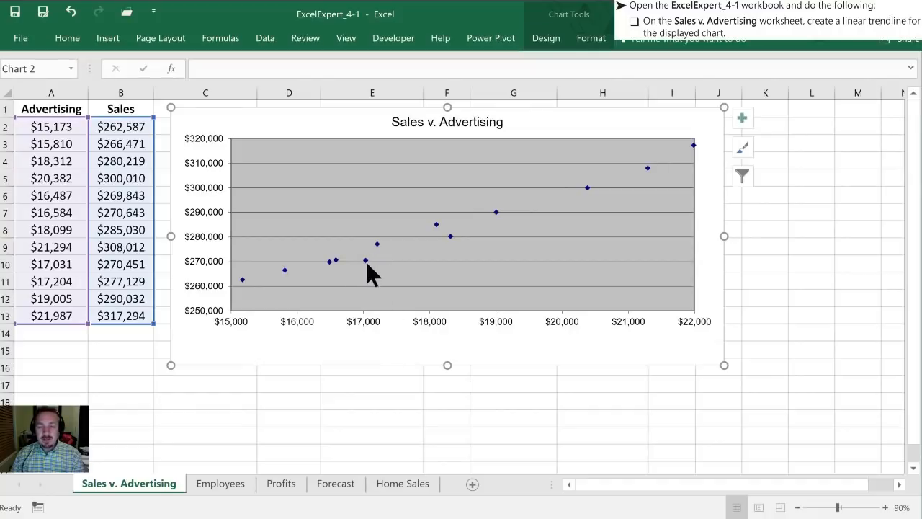
mouse_move(366, 259)
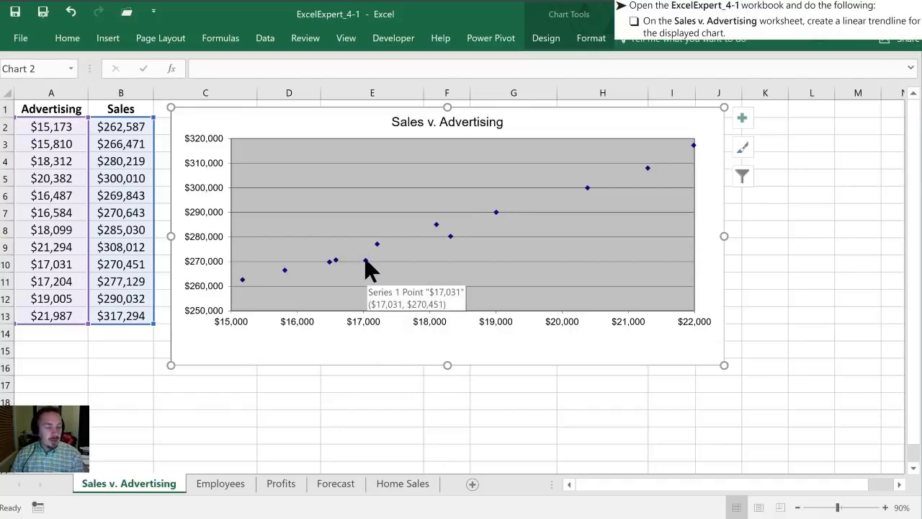
- Add a linear trendline to the data series with Display Equation on chart enabled
right_click(366, 261)
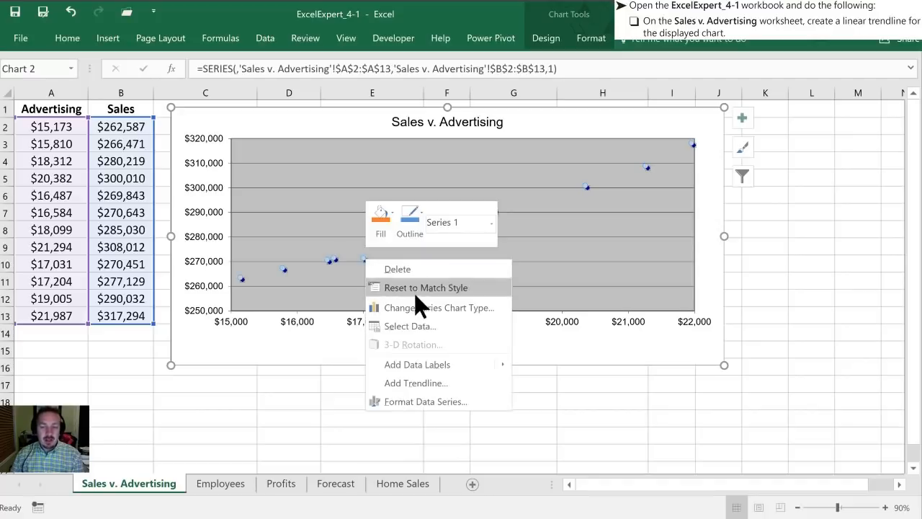
mouse_move(415, 384)
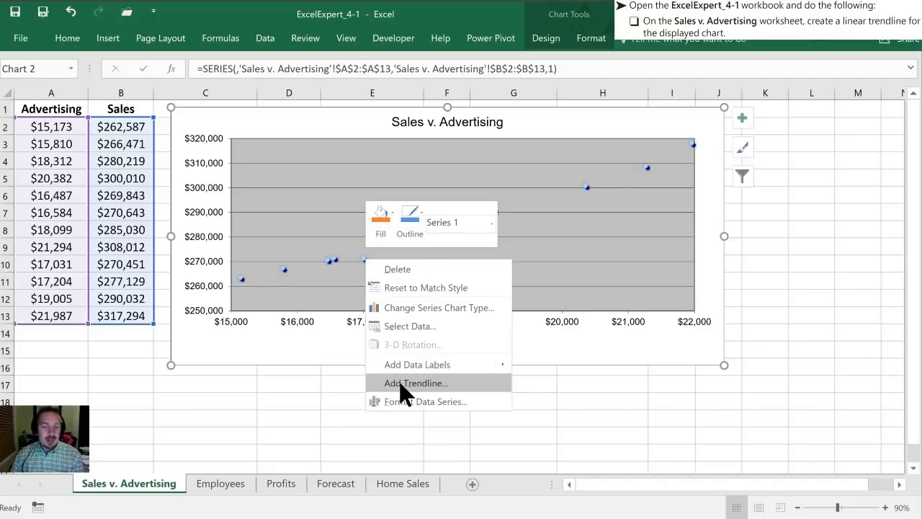
click(415, 384)
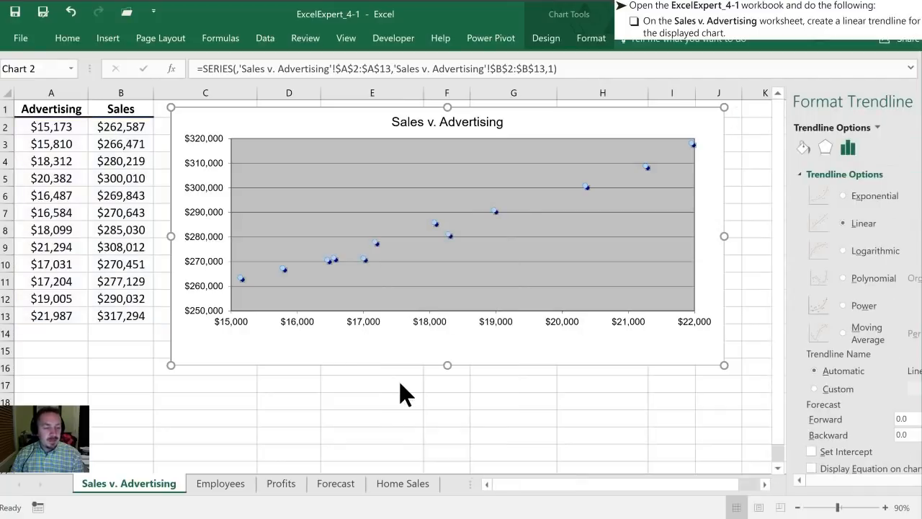
click(863, 222)
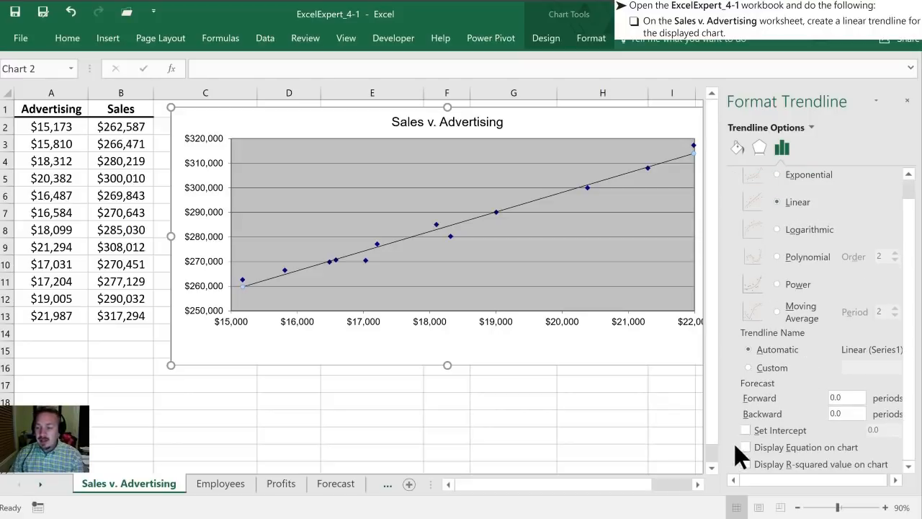
click(746, 446)
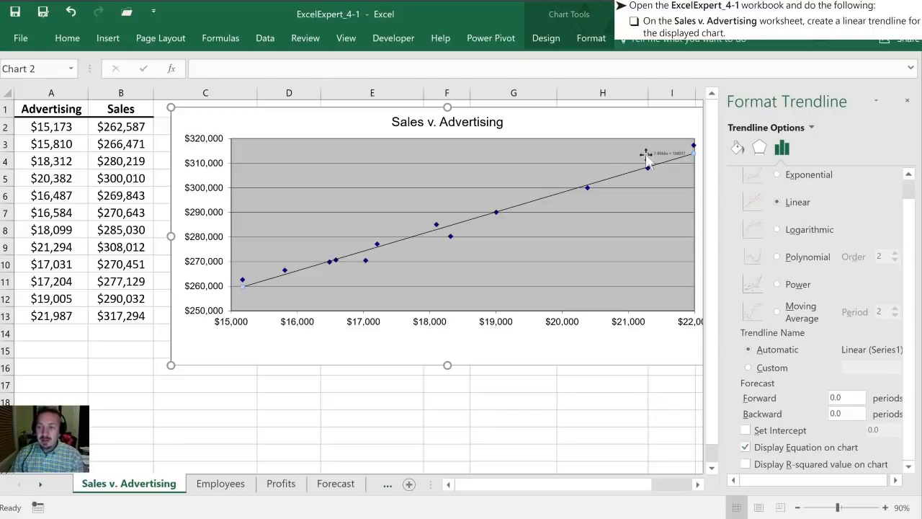
- Move the trendline equation label lower in the plot area, below the line
click(665, 153)
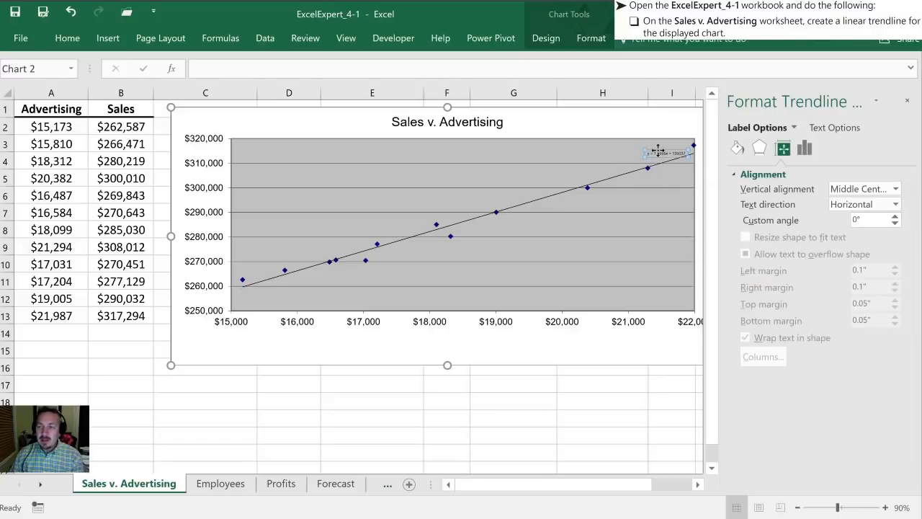
drag(657, 152, 640, 271)
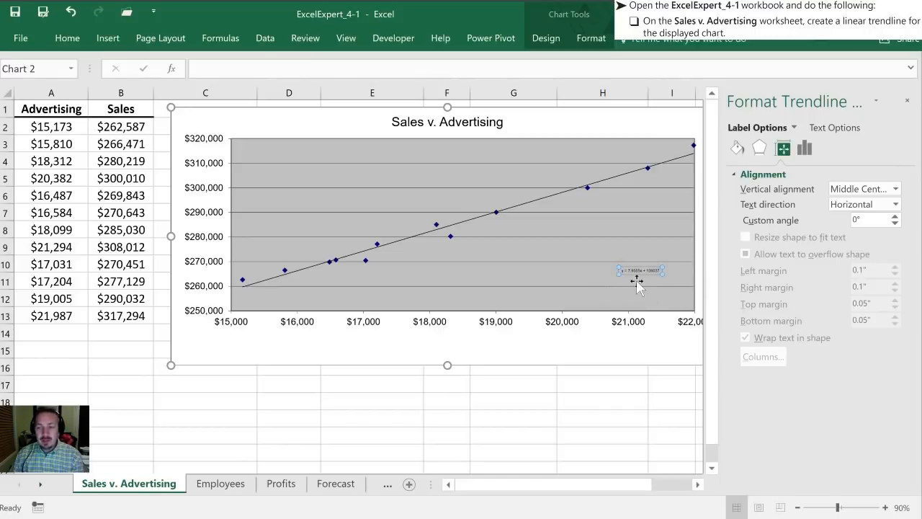
mouse_move(634, 281)
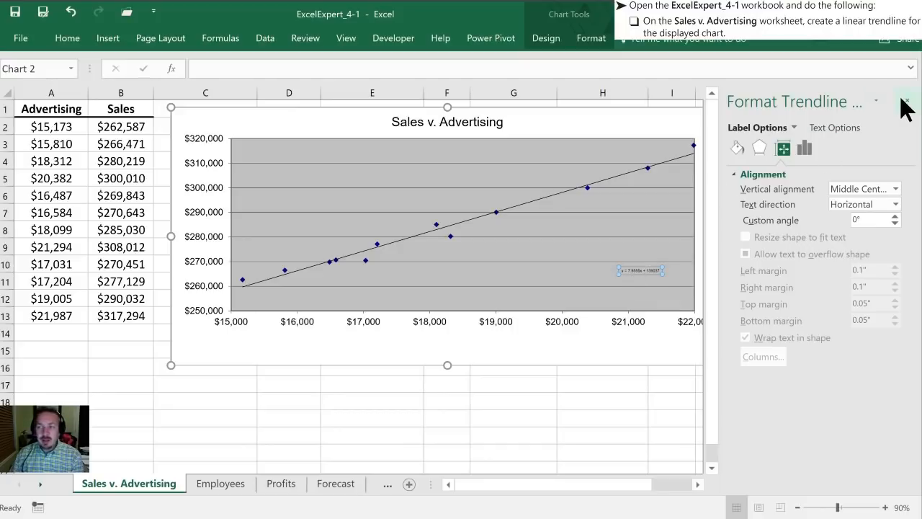
mouse_move(906, 101)
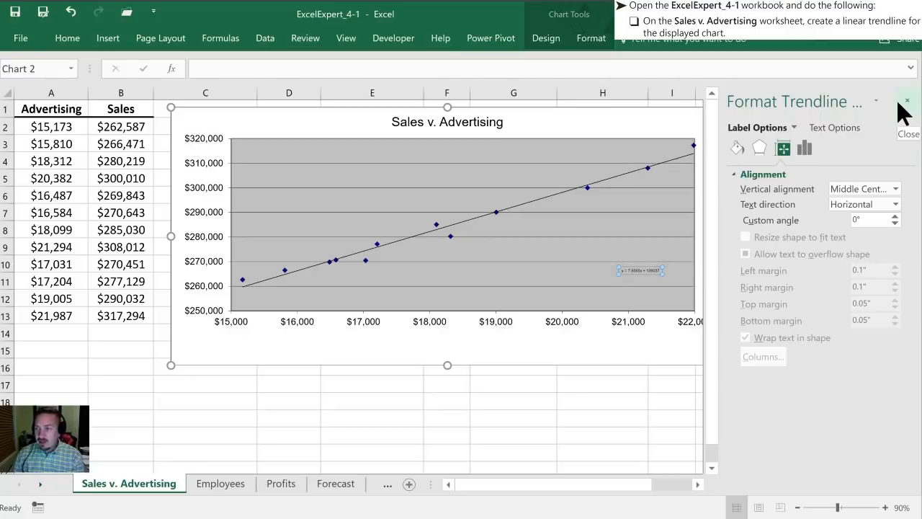
- Close the Format Trendline pane to leave the chart unobstructed
click(907, 100)
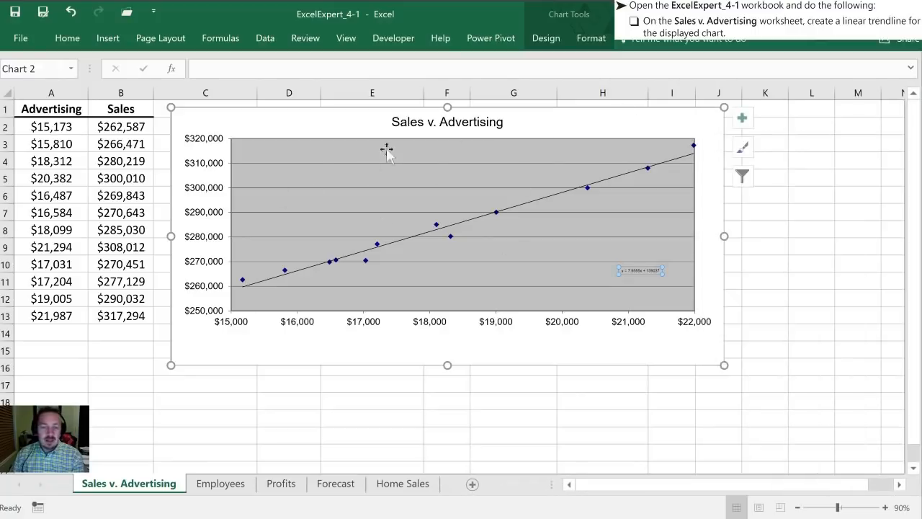
mouse_move(401, 173)
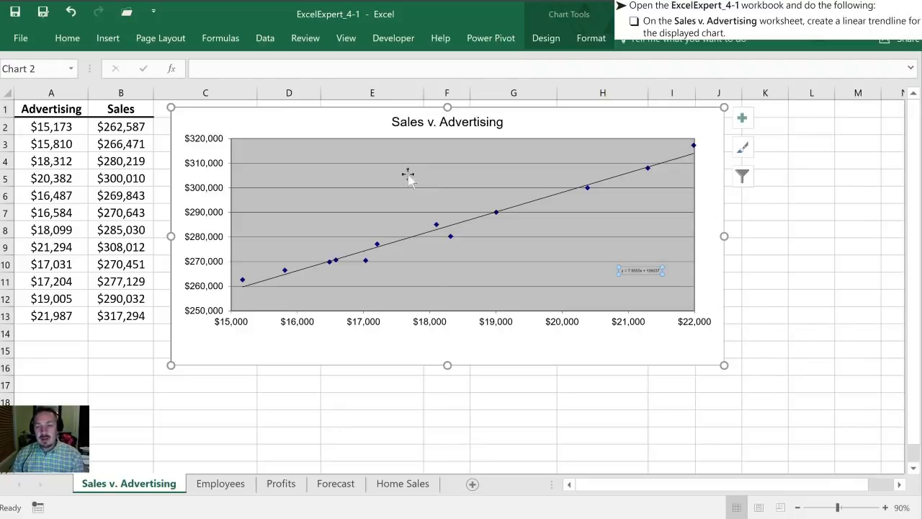
mouse_move(400, 216)
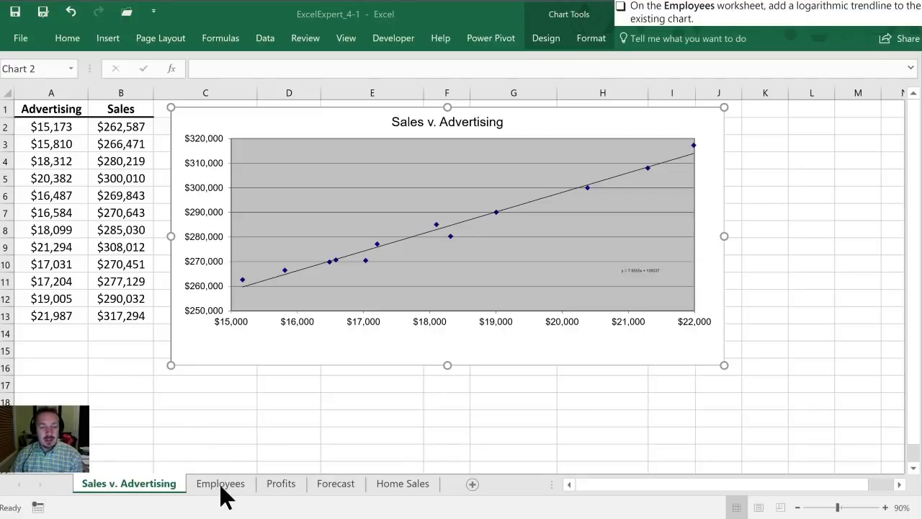
- On the Employees sheet, add a logarithmic trendline showing its equation y = 182.85ln(x) + 157.04
click(221, 483)
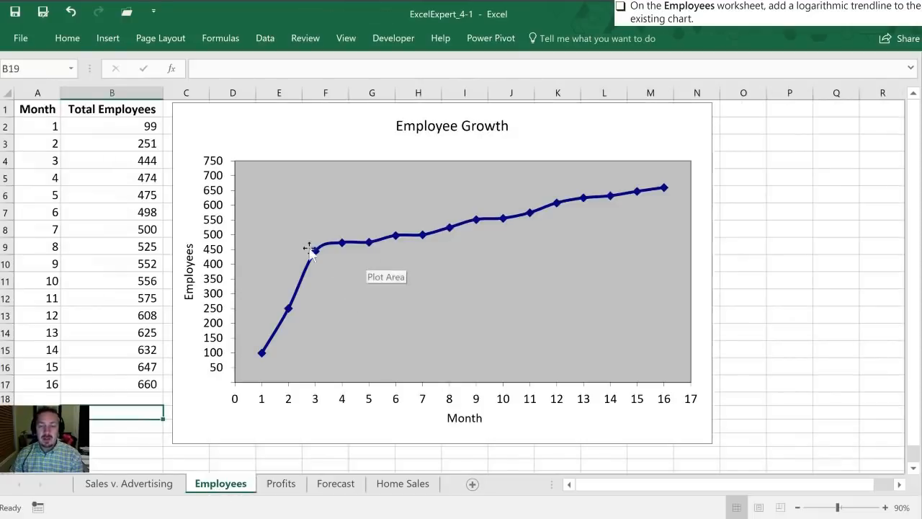
right_click(308, 248)
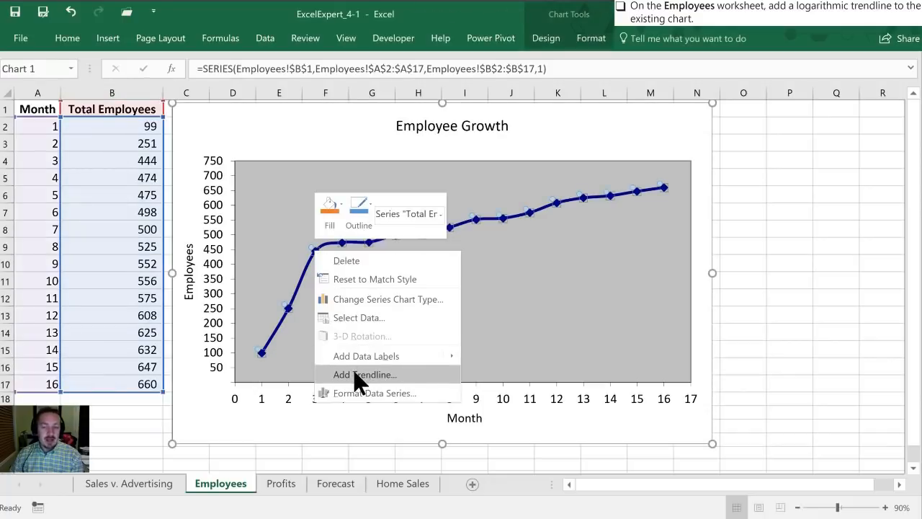
click(363, 374)
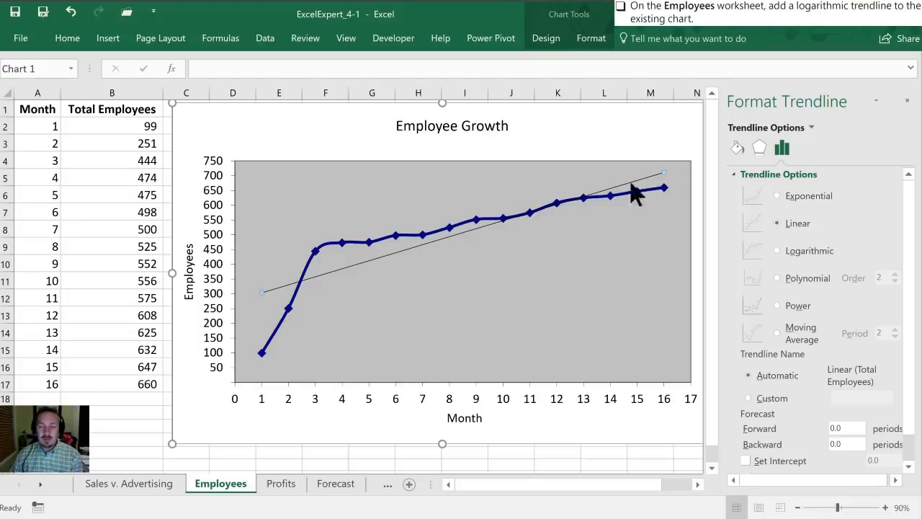
mouse_move(294, 280)
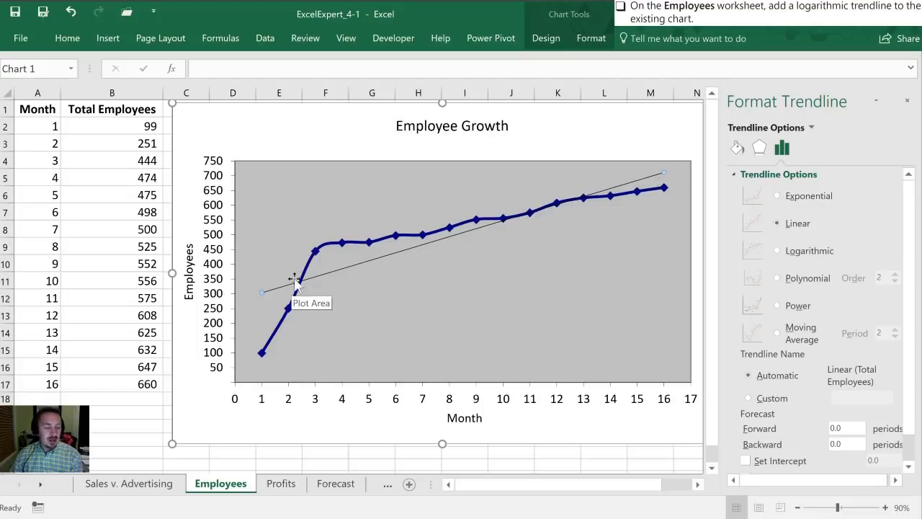
mouse_move(541, 219)
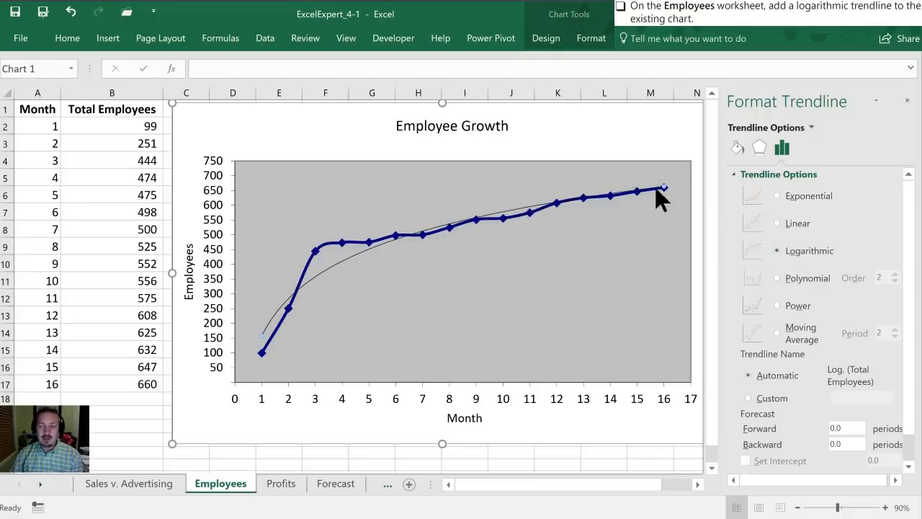
mouse_move(418, 233)
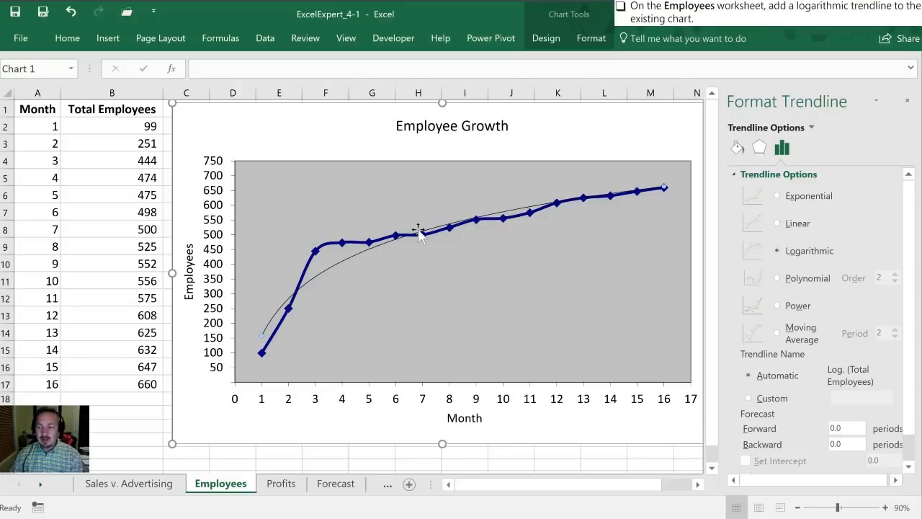
scroll(down, 3)
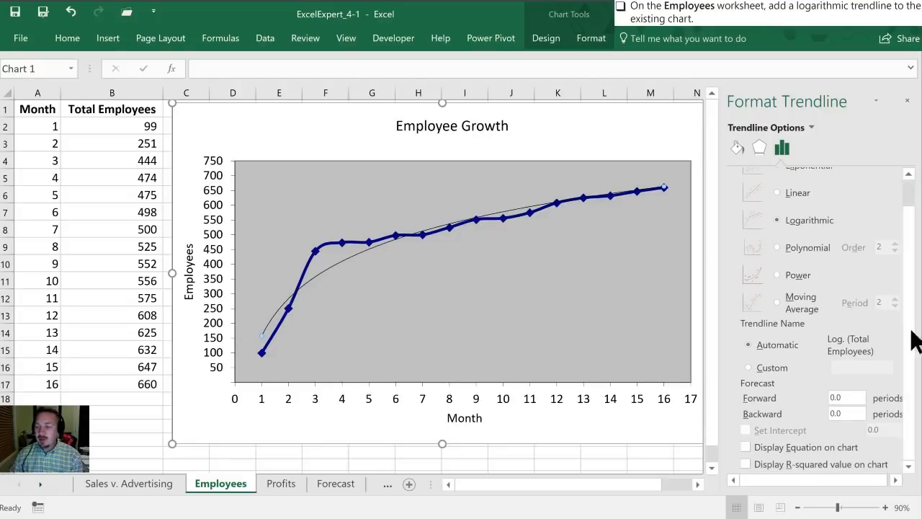
click(746, 446)
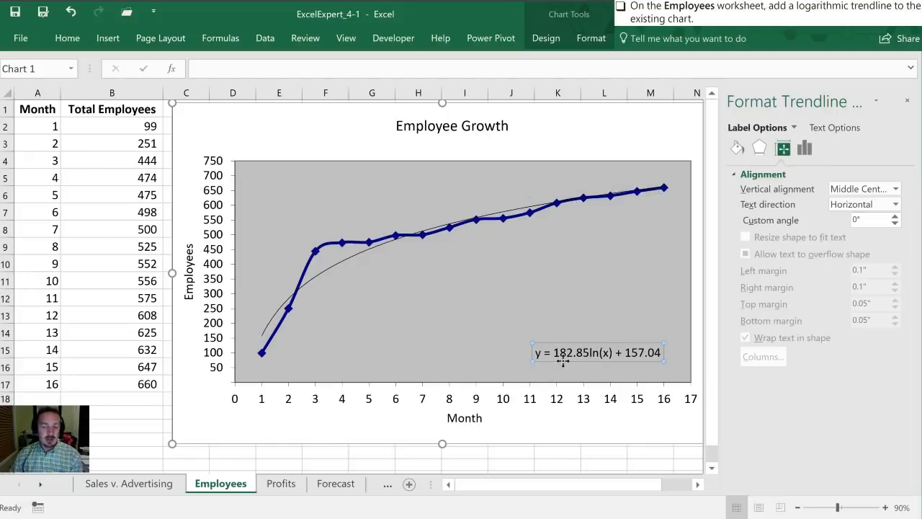
mouse_move(593, 320)
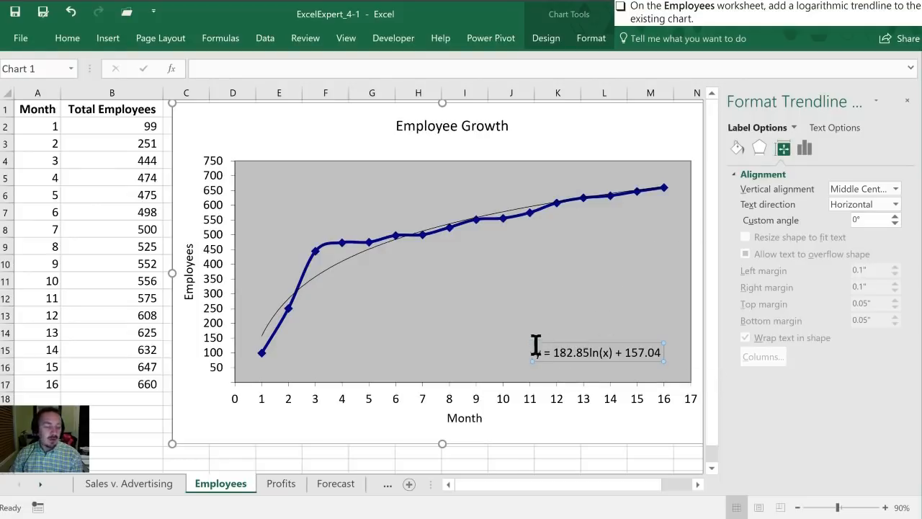
mouse_move(565, 339)
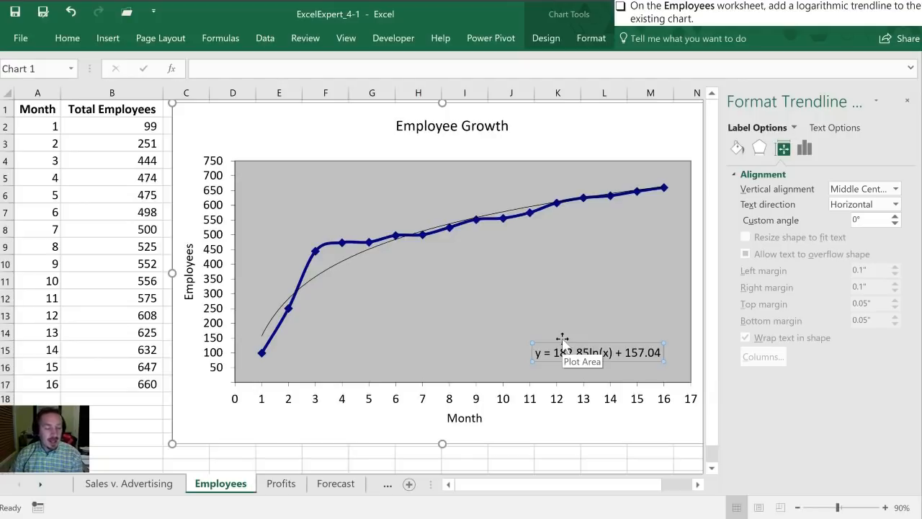
mouse_move(395, 317)
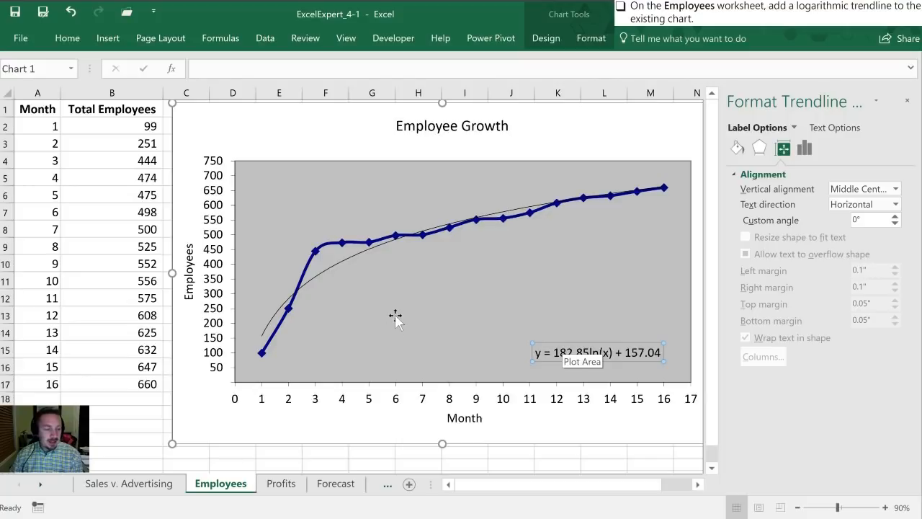
mouse_move(349, 418)
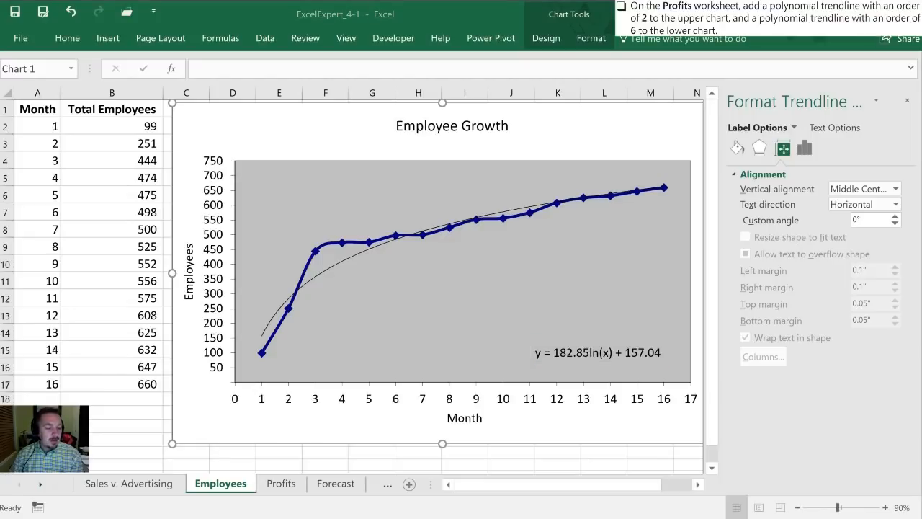
mouse_move(416, 298)
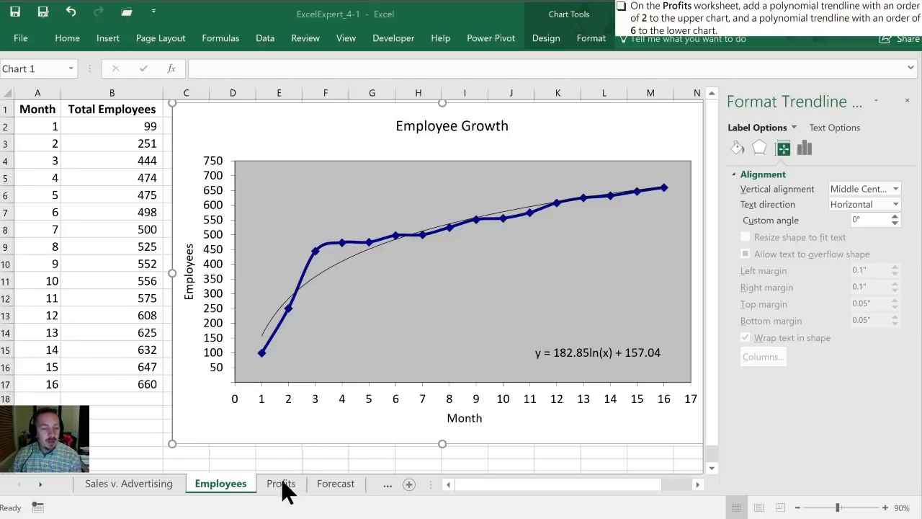
- On the Profits sheet, give the upper chart a Polynomial trendline of Order 2
click(281, 482)
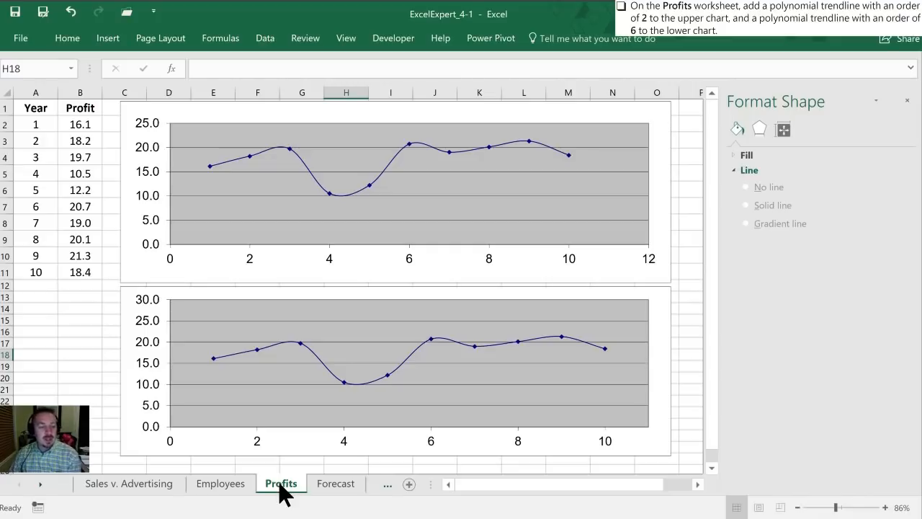
mouse_move(261, 196)
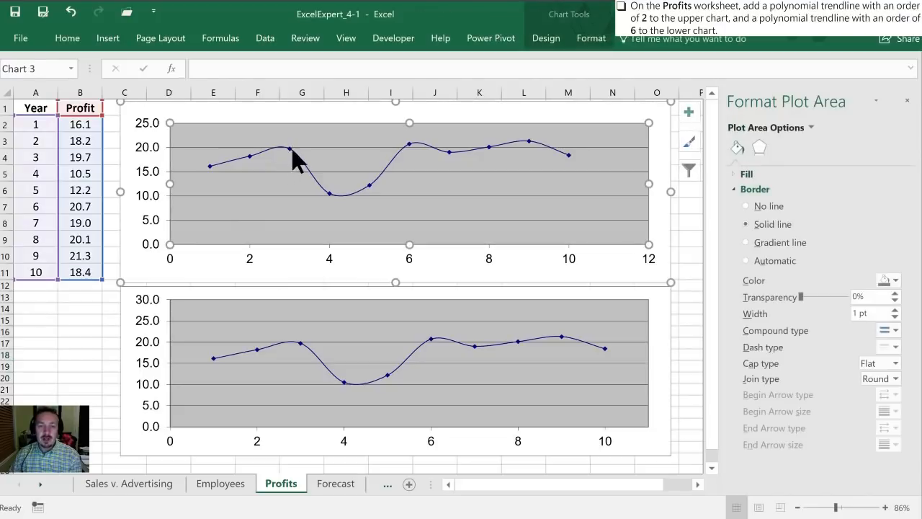
right_click(291, 158)
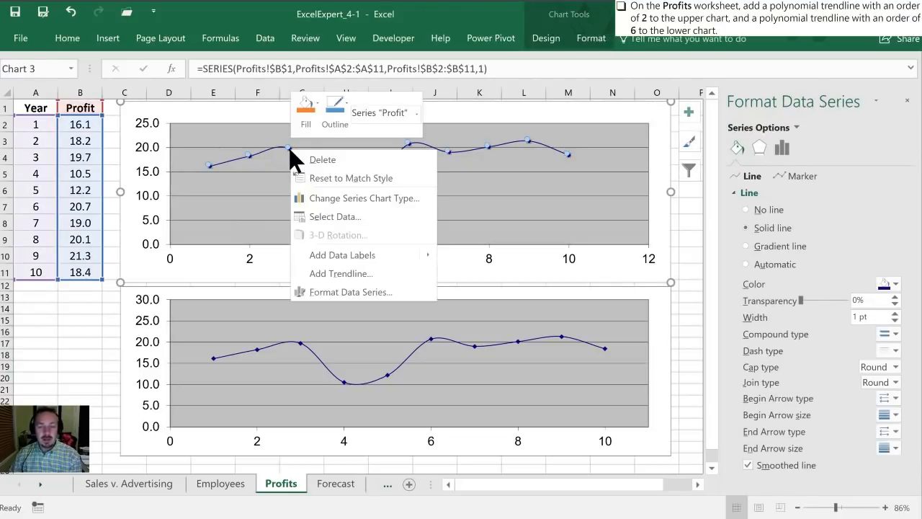
click(340, 274)
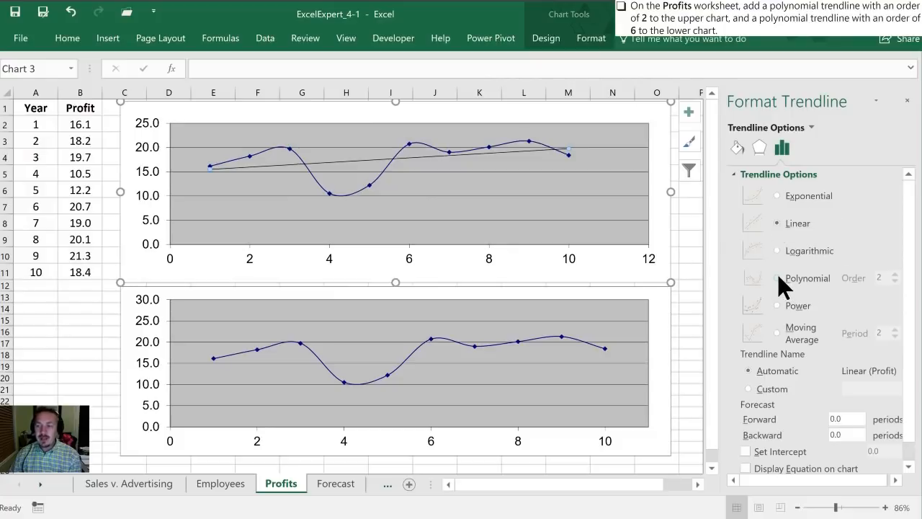
click(777, 278)
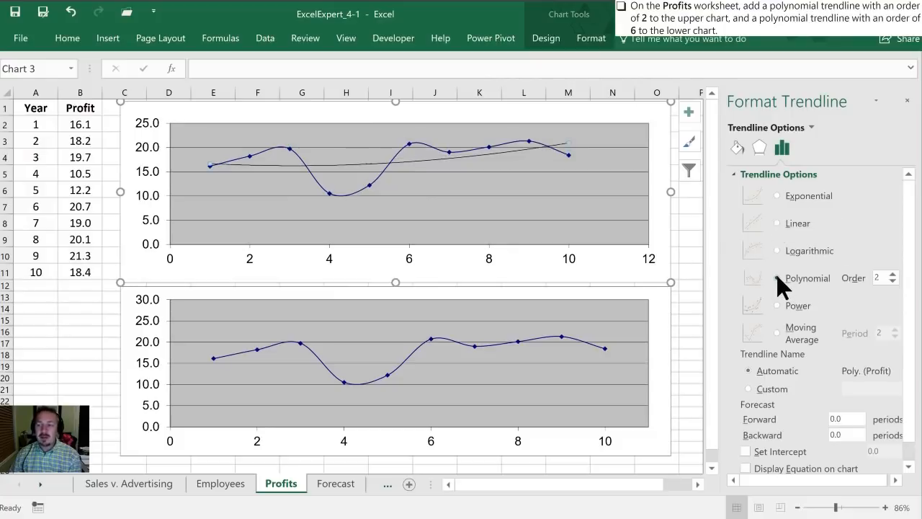
click(777, 276)
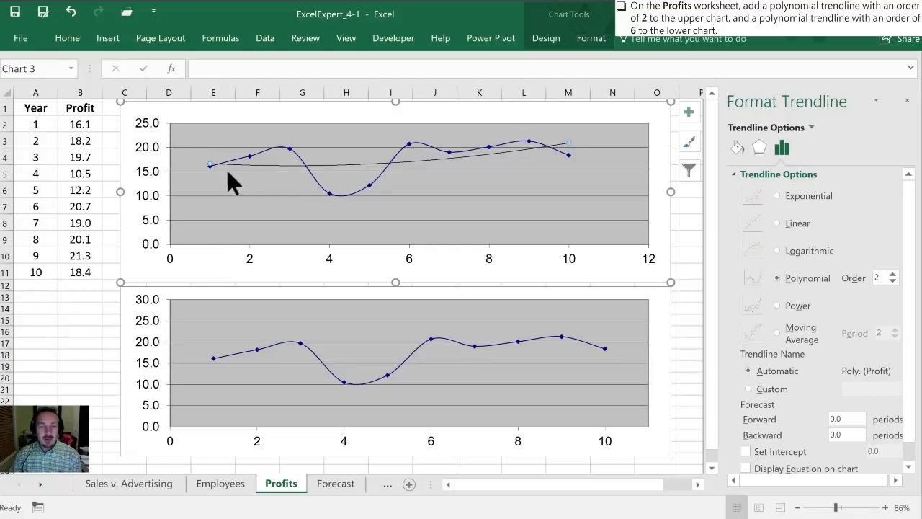
mouse_move(473, 159)
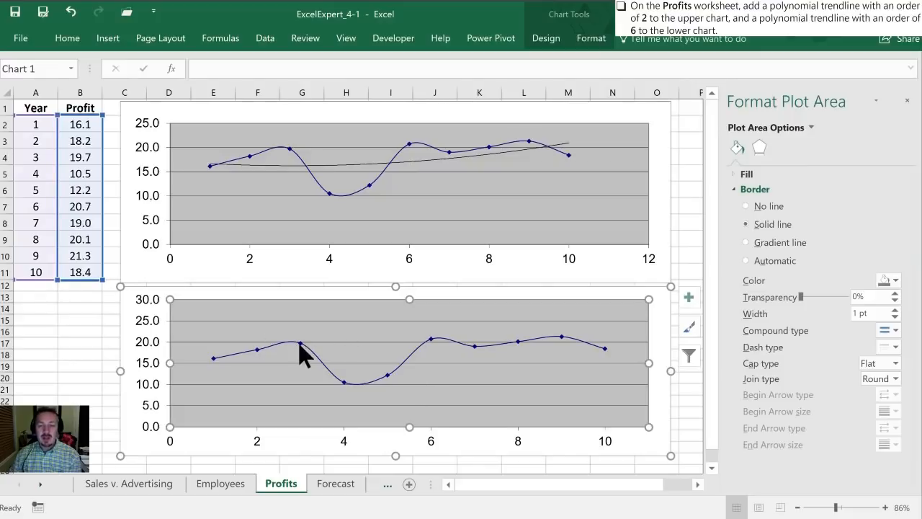
- Give the lower Profits chart an order-6 polynomial trendline with its equation displayed
right_click(302, 343)
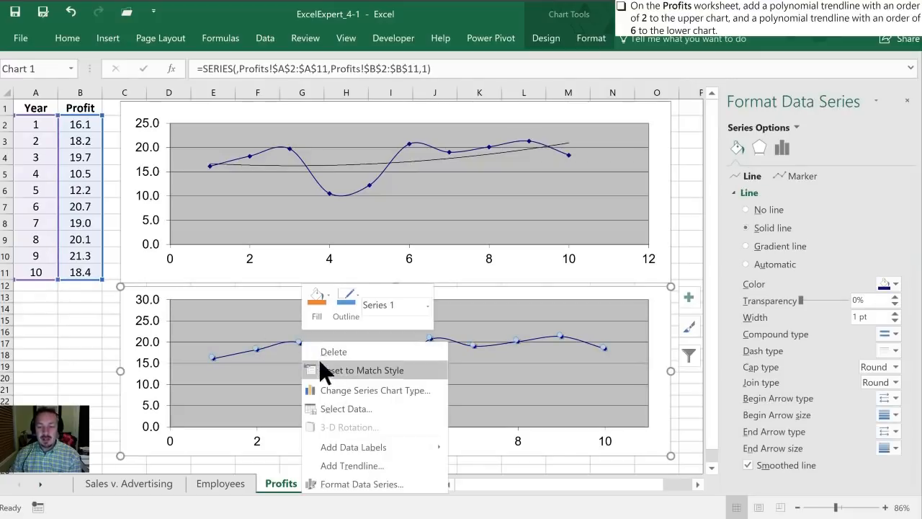
click(351, 466)
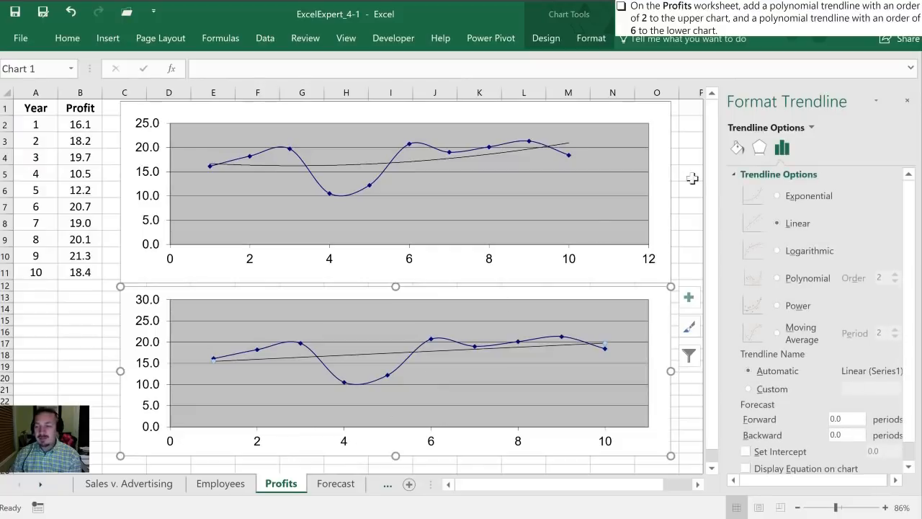
click(776, 278)
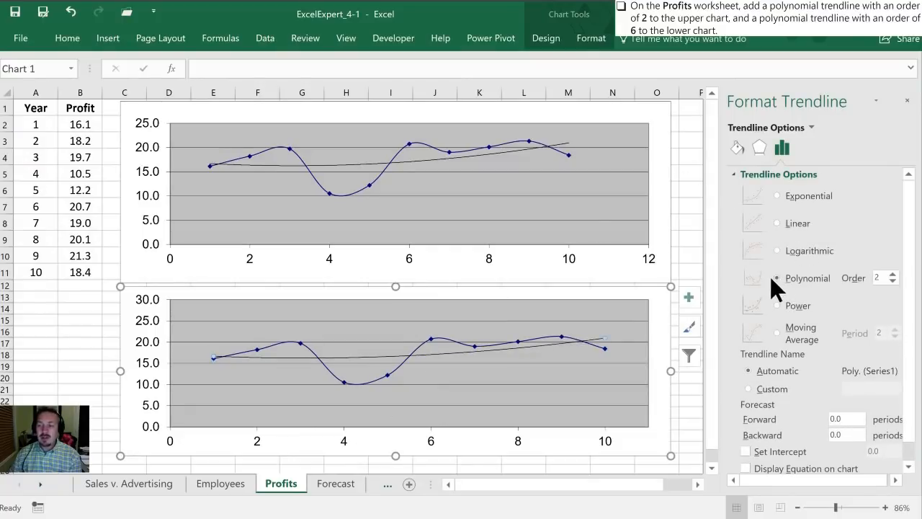
click(893, 274)
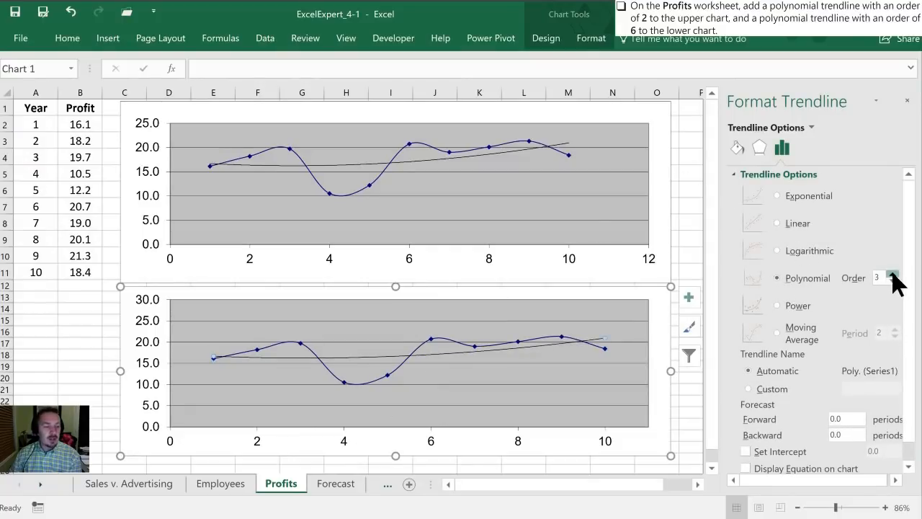
click(890, 274)
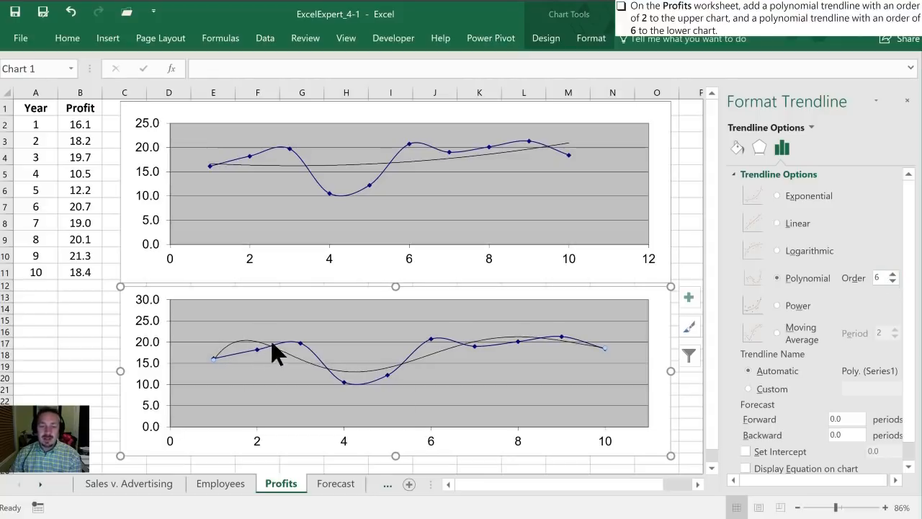
mouse_move(536, 339)
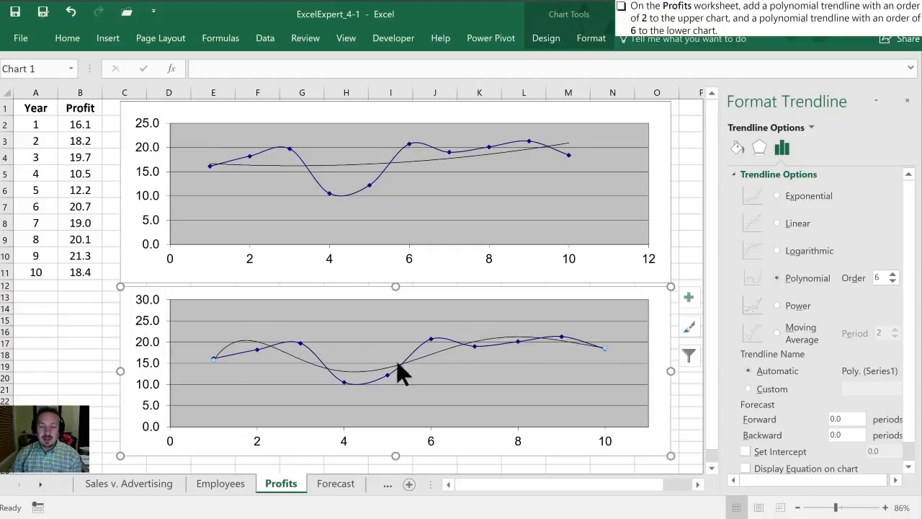
mouse_move(499, 339)
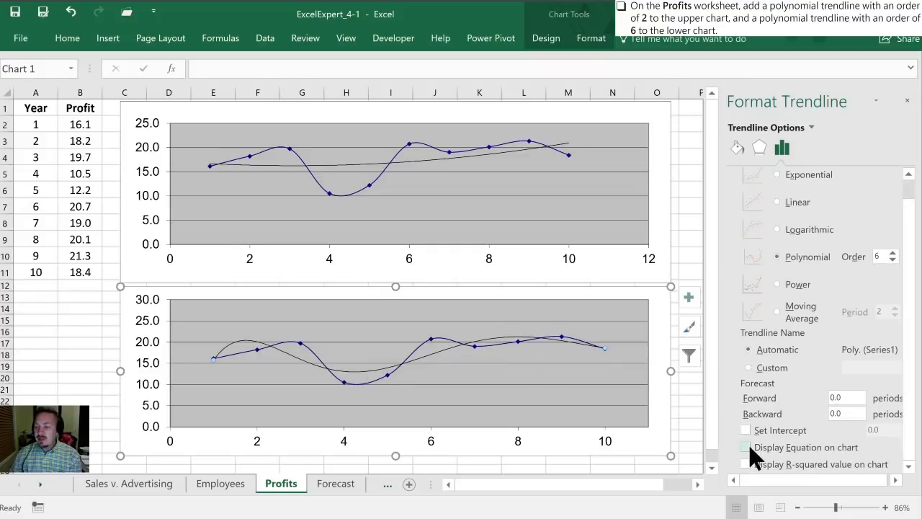
click(746, 447)
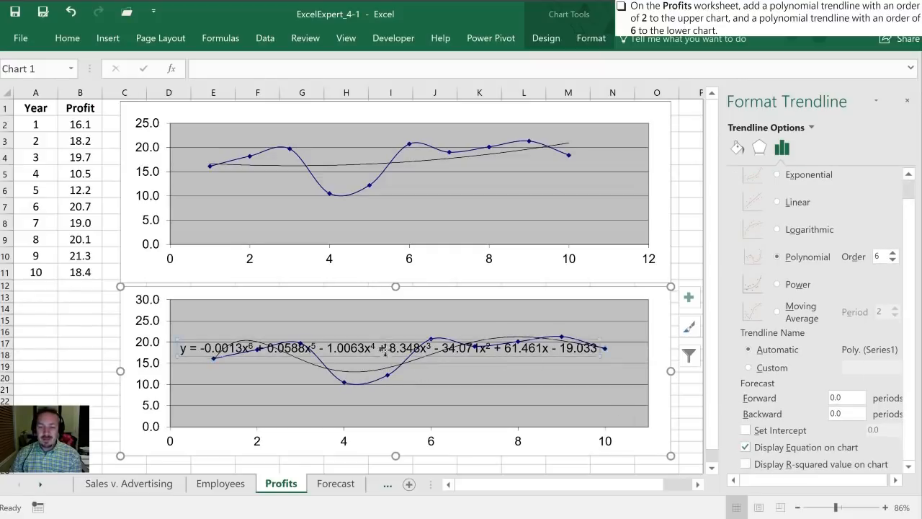
mouse_move(387, 416)
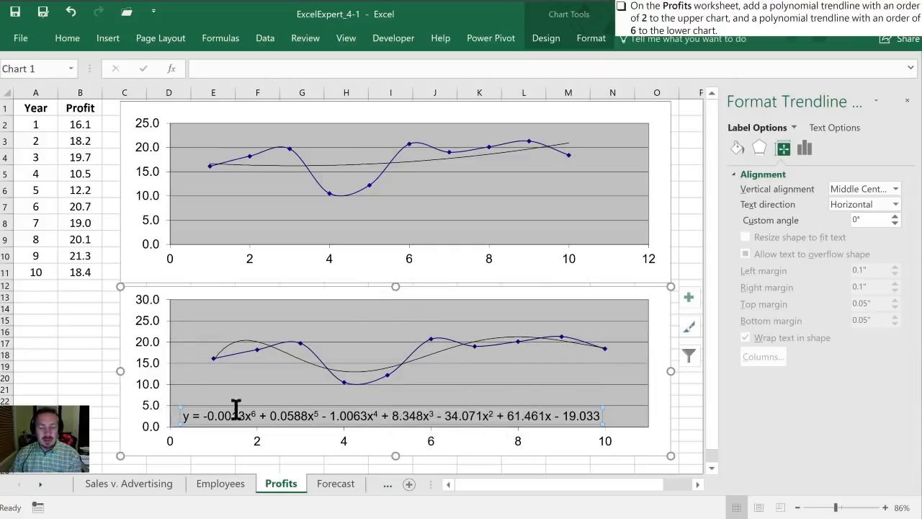
mouse_move(455, 415)
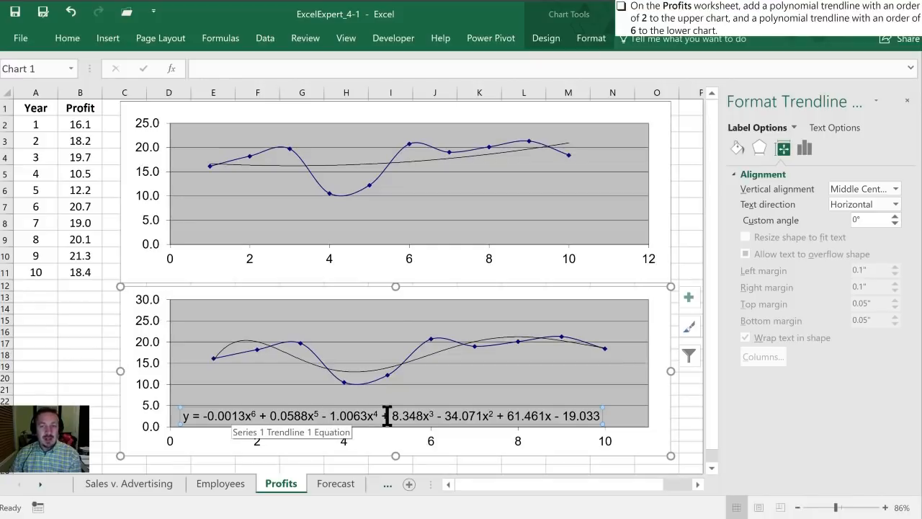
mouse_move(368, 368)
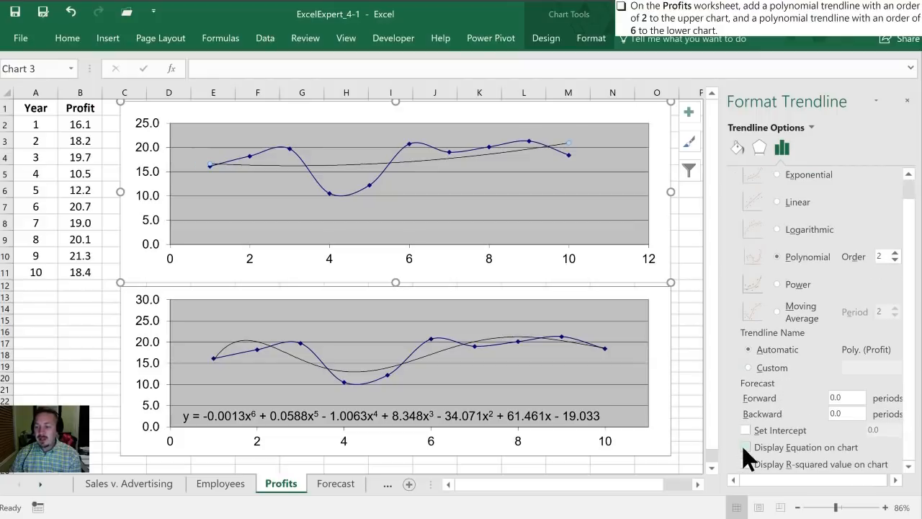
- Enable Display Equation on chart for the upper chart's order-2 polynomial trendline
click(746, 446)
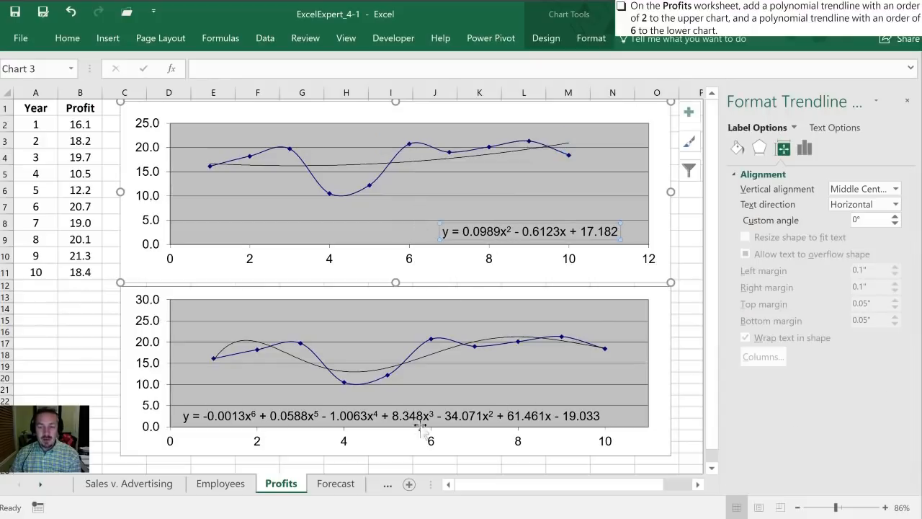
mouse_move(547, 339)
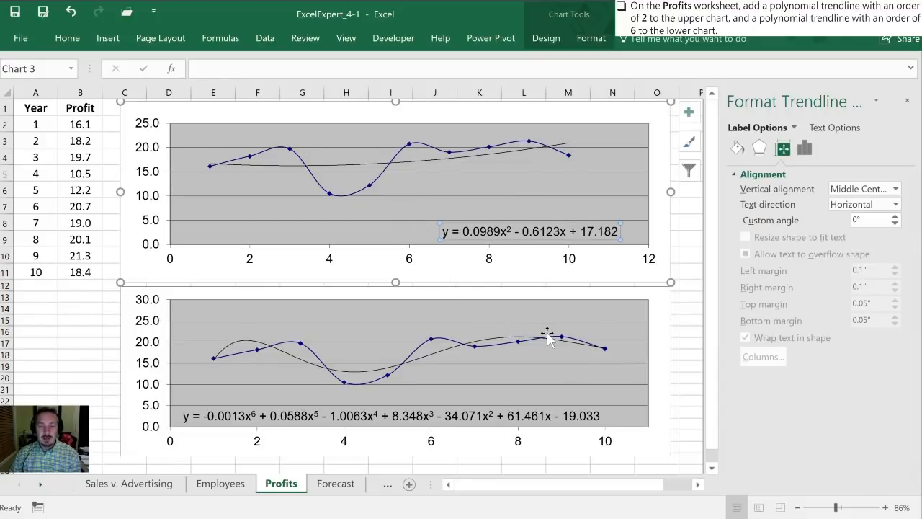
mouse_move(576, 353)
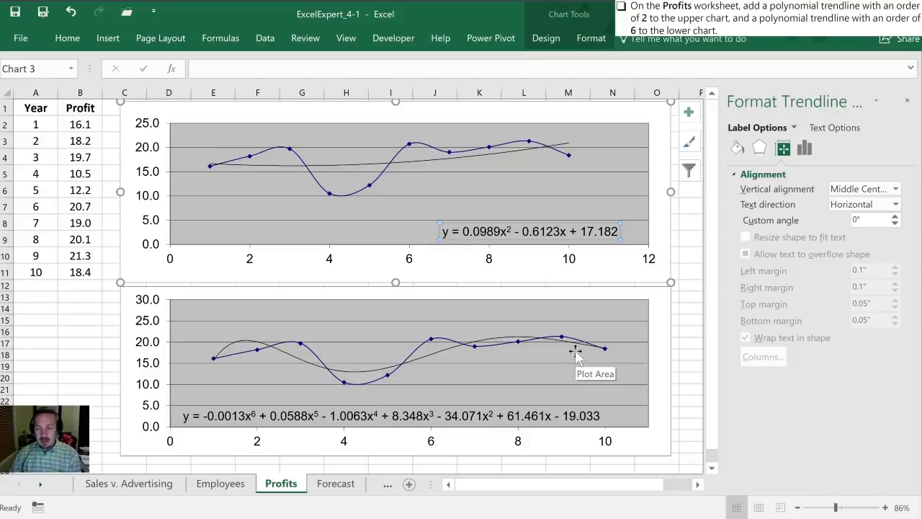
mouse_move(575, 354)
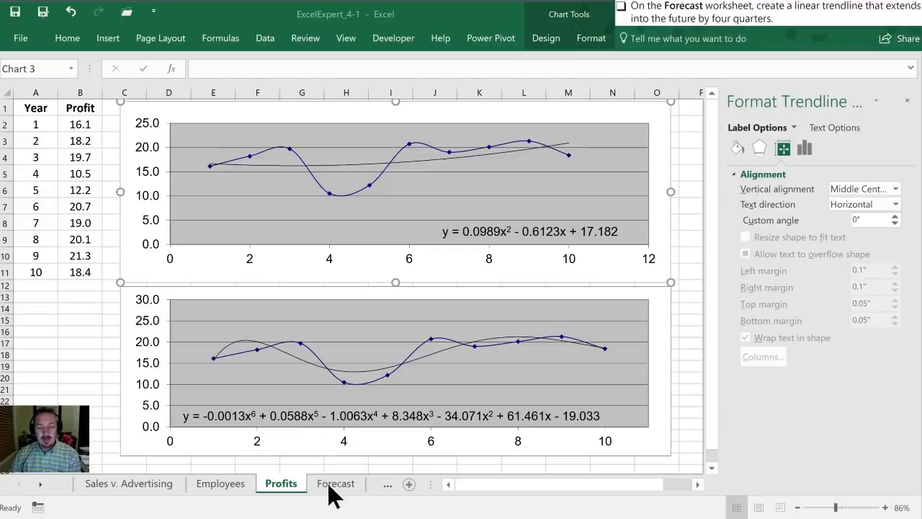
- Add a linear trendline to the quarterly sales chart projecting 4 periods forward
click(335, 483)
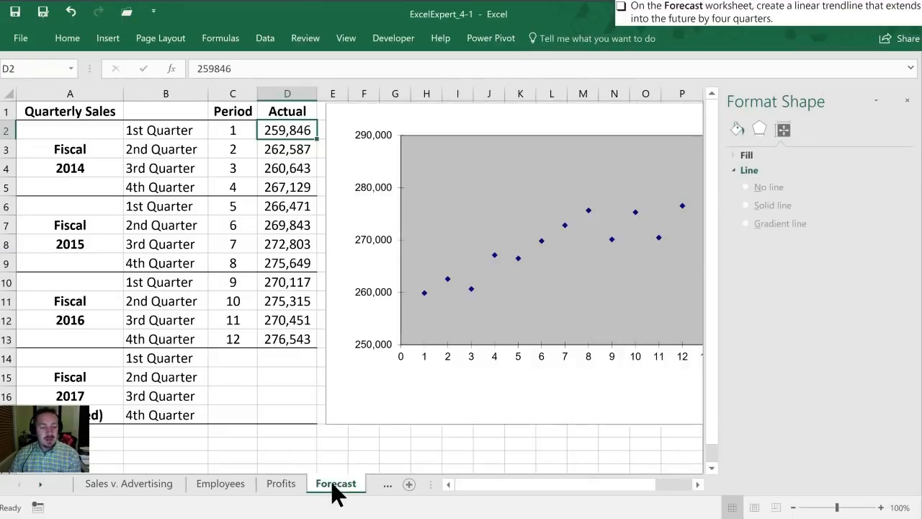
mouse_move(365, 409)
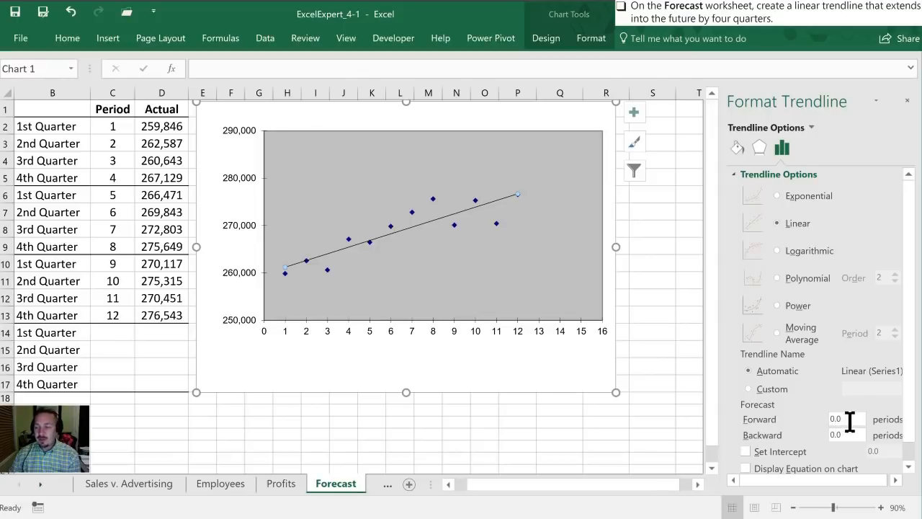
click(847, 417)
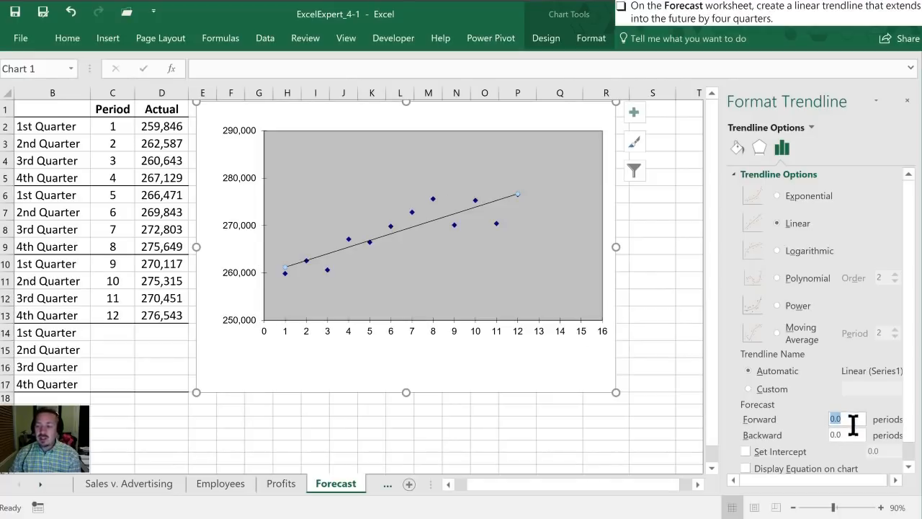
click(112, 144)
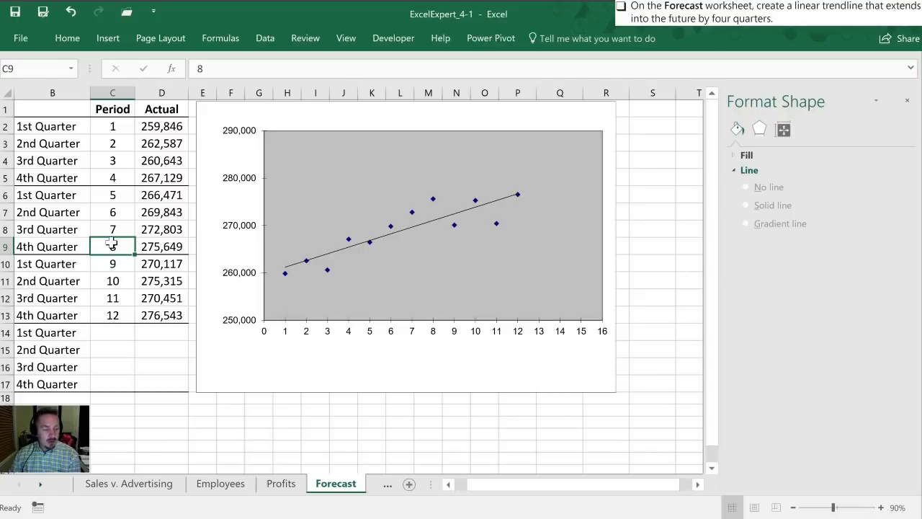
mouse_move(458, 228)
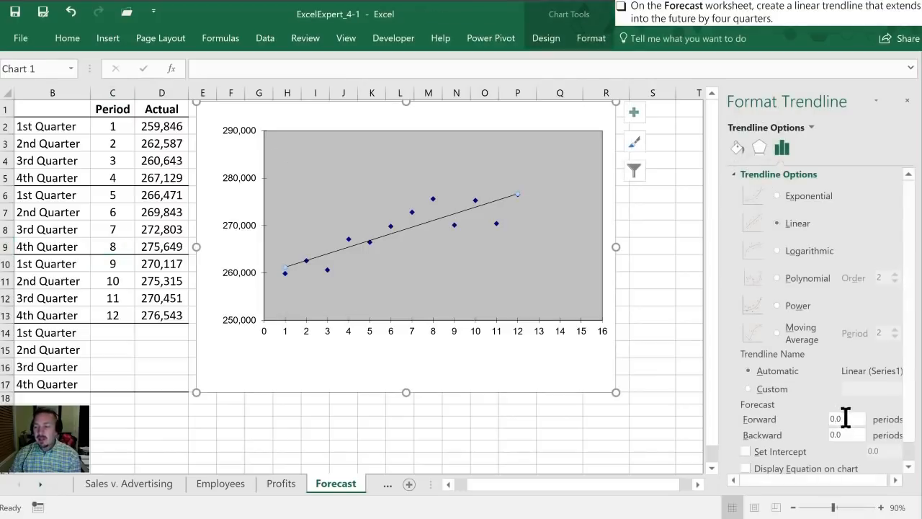
click(842, 417)
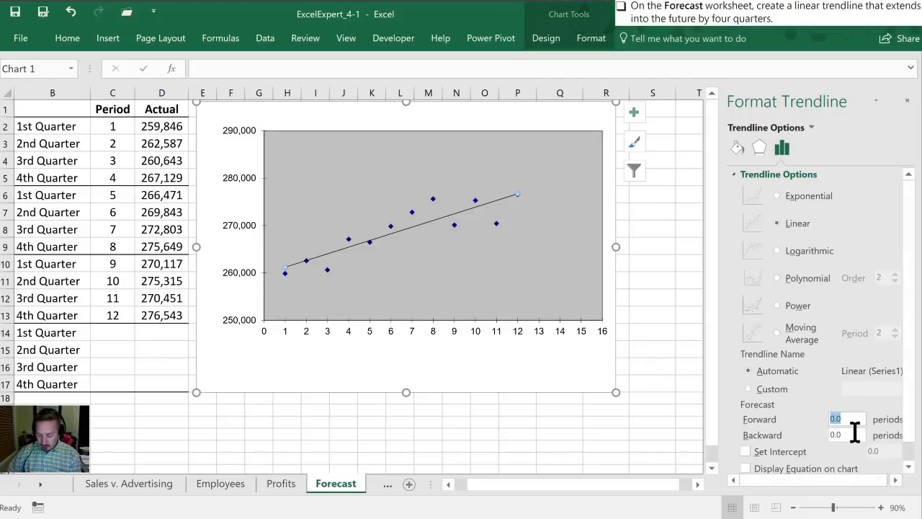
text(4)
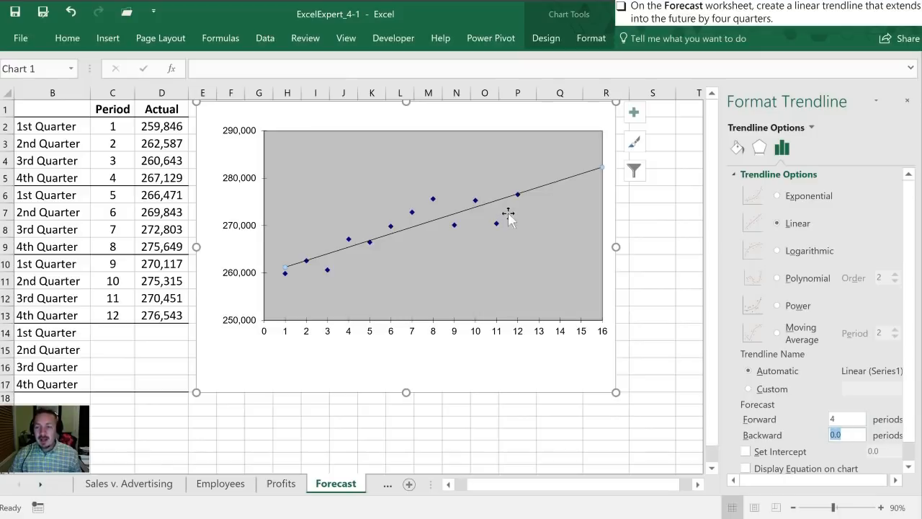
mouse_move(522, 219)
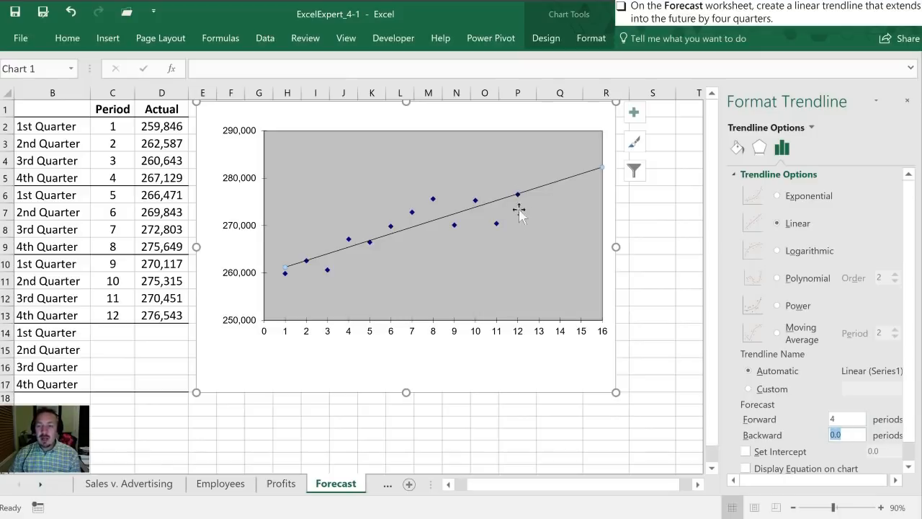
mouse_move(542, 200)
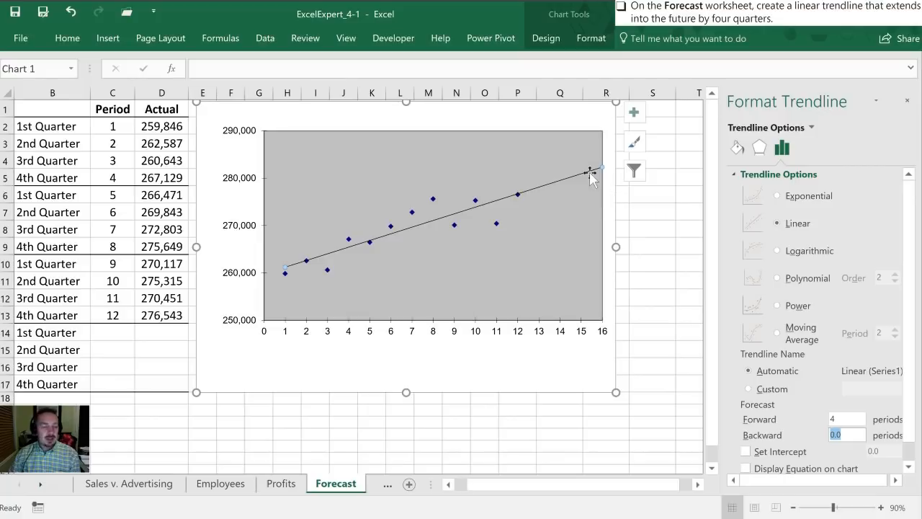
mouse_move(591, 179)
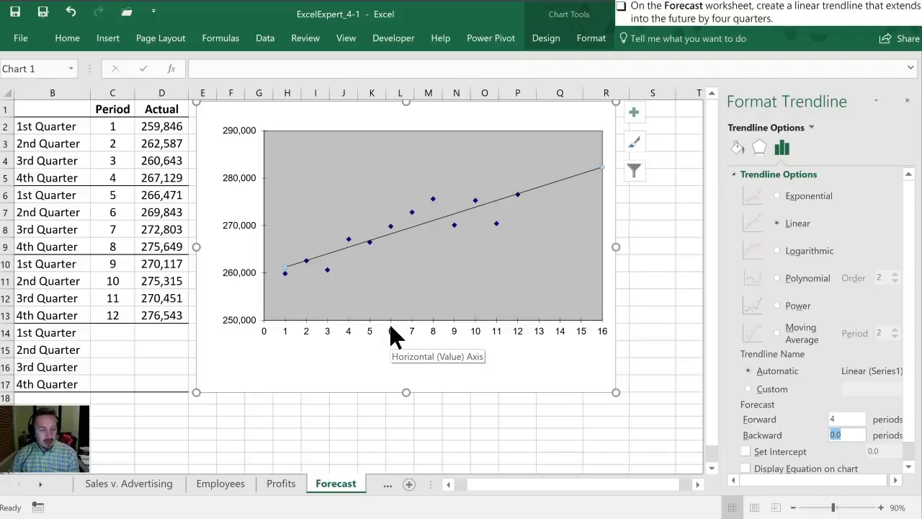
mouse_move(447, 347)
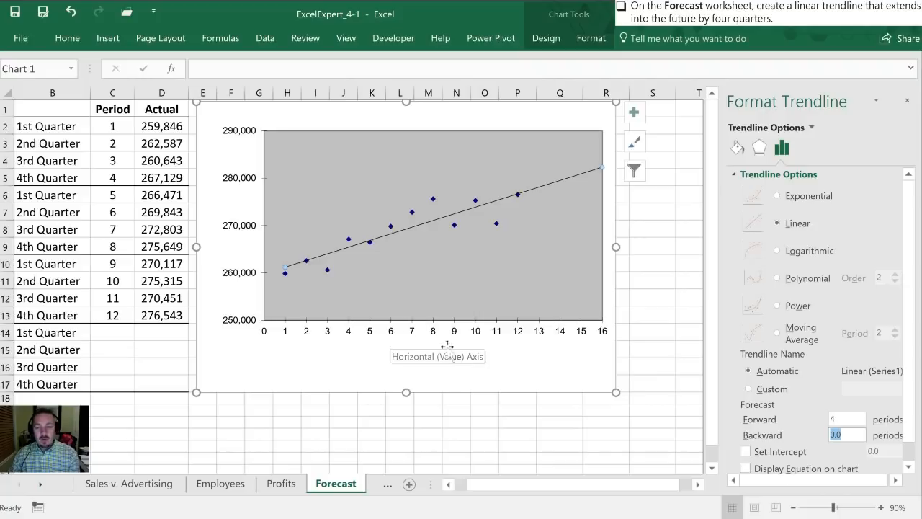
mouse_move(367, 386)
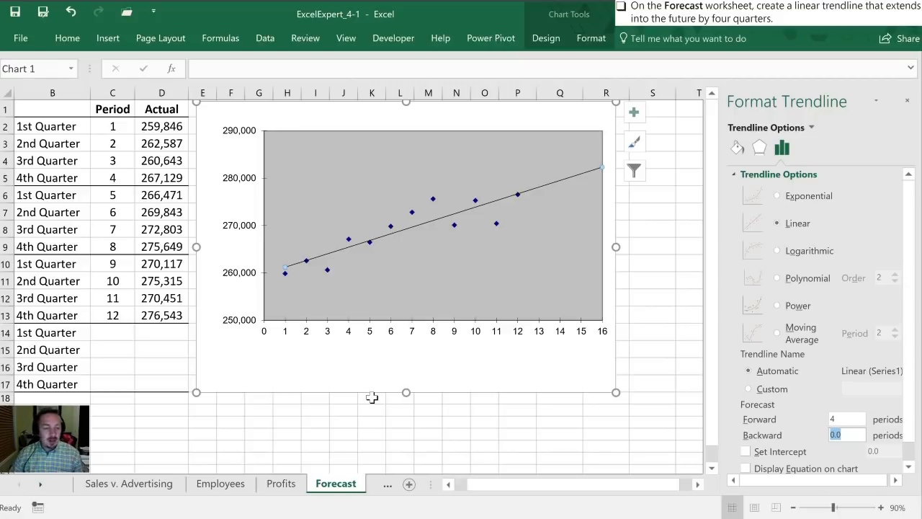
mouse_move(640, 250)
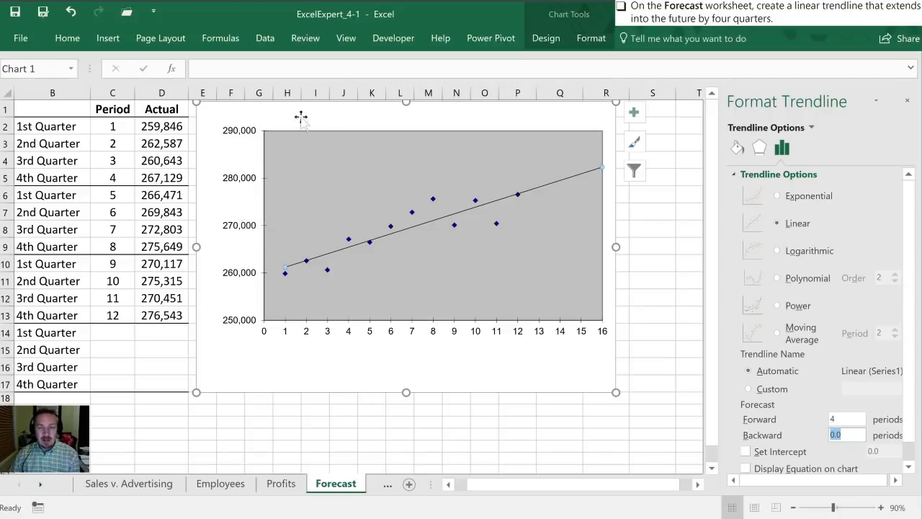
mouse_move(281, 381)
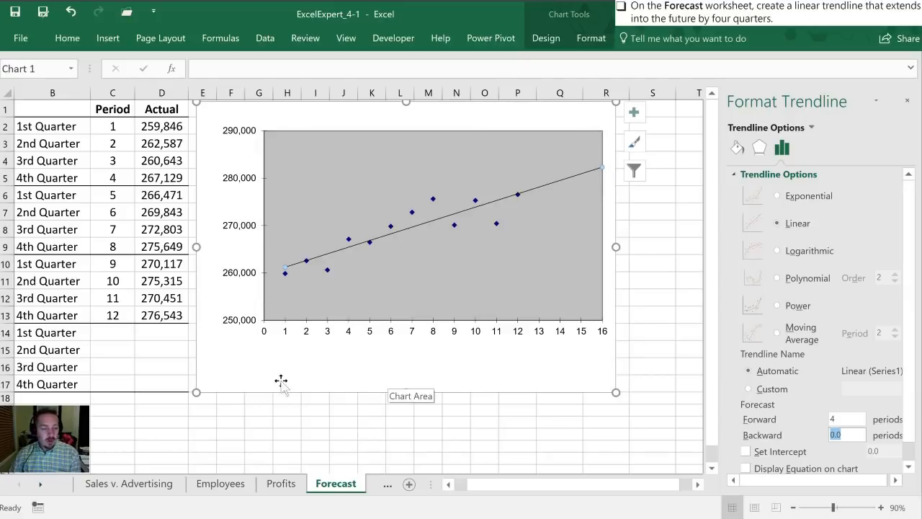
mouse_move(220, 273)
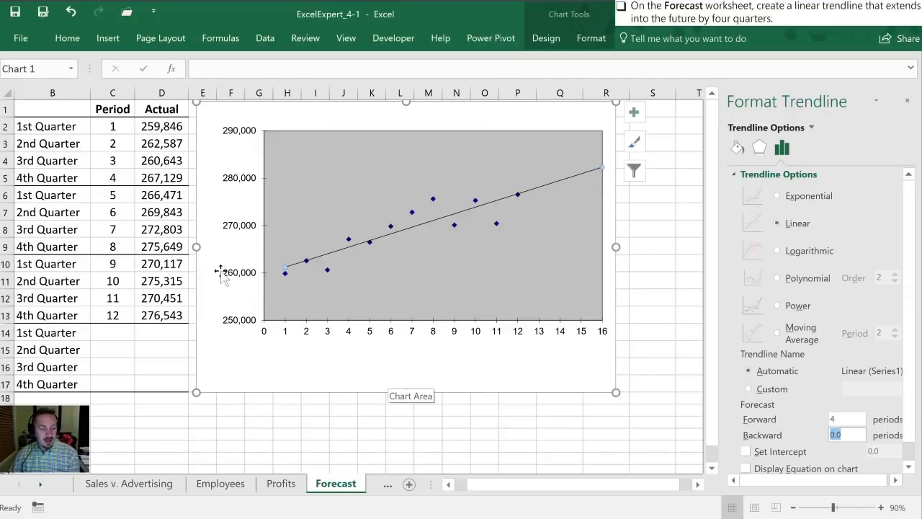